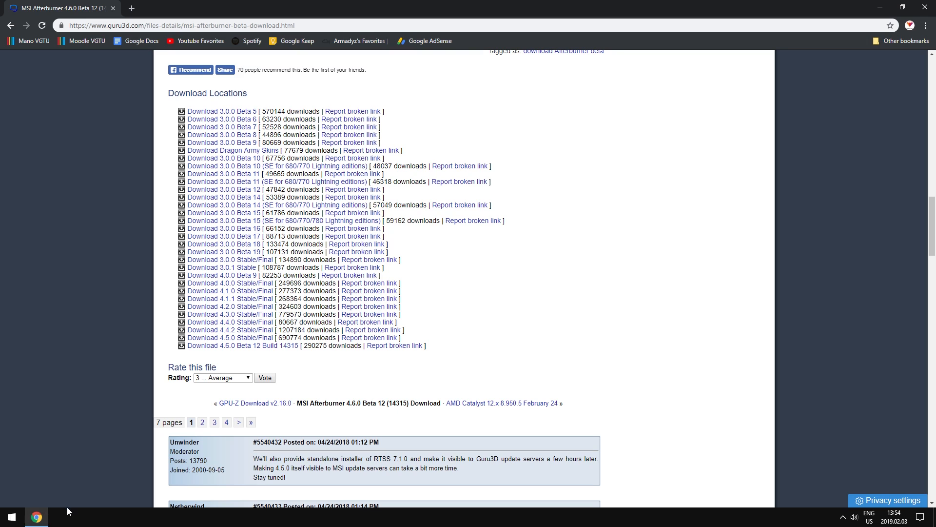
Download MSI Afterburner 4.6.0 Beta 12 Build 14315 and launch the setup exe from the archive.
{"action": "scroll", "scroll_direction": "up", "scroll_amount": 3}
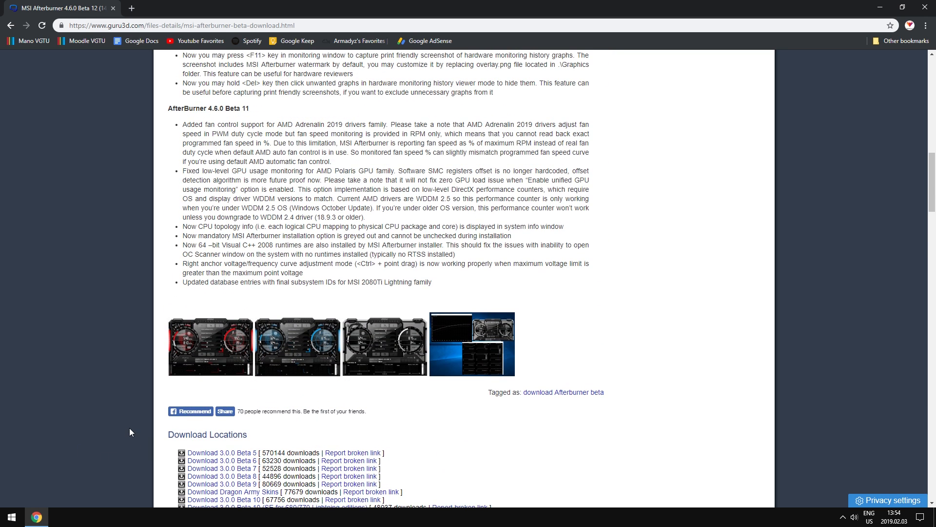
{"action": "scroll", "scroll_direction": "up", "scroll_amount": 3}
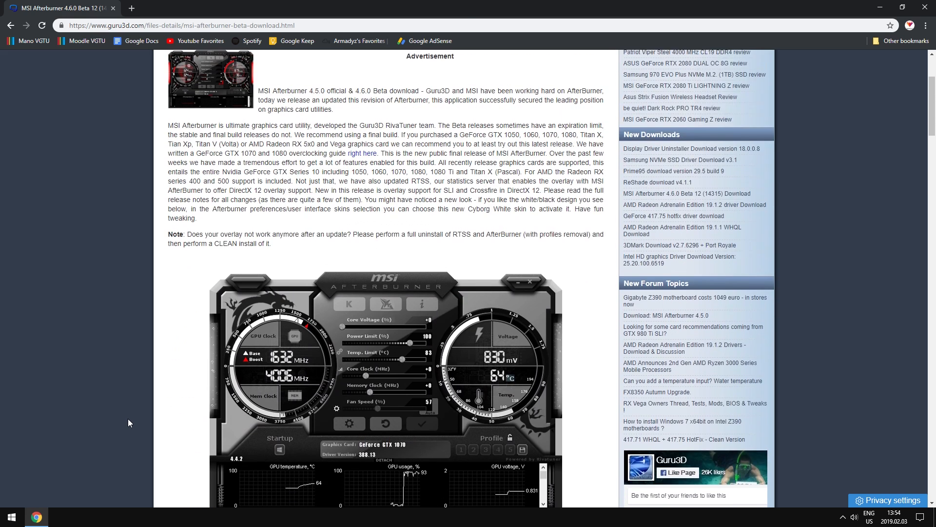
{"action": "scroll", "scroll_direction": "up", "scroll_amount": 3}
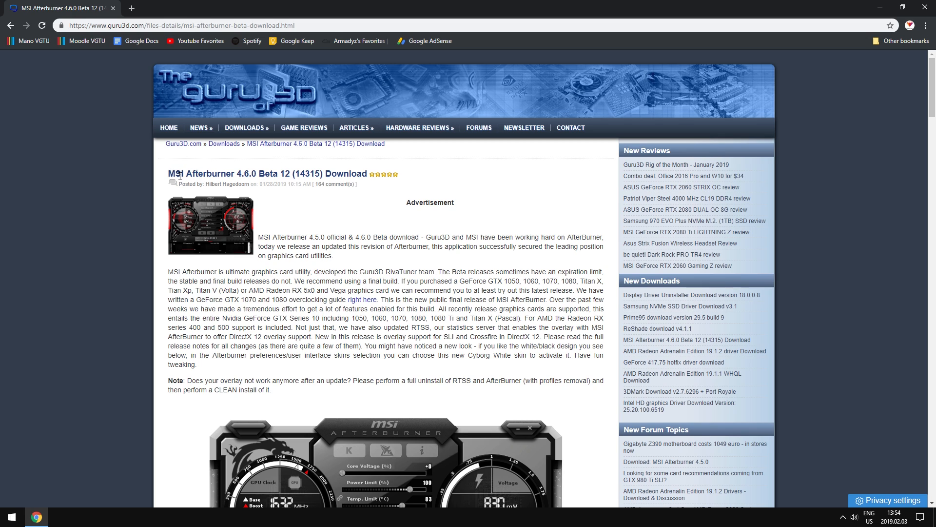
{"action": "mouse_move", "coordinate": [266, 264]}
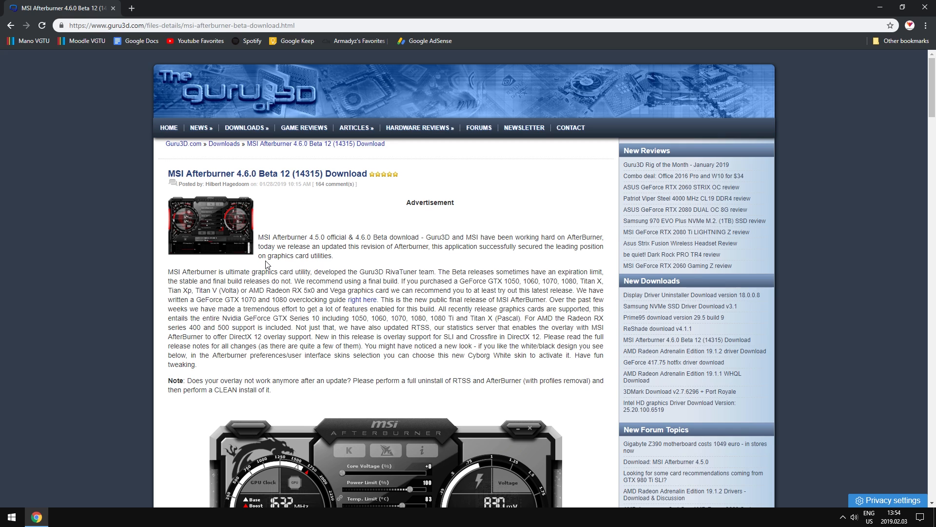
{"action": "scroll", "scroll_direction": "down", "scroll_amount": 3}
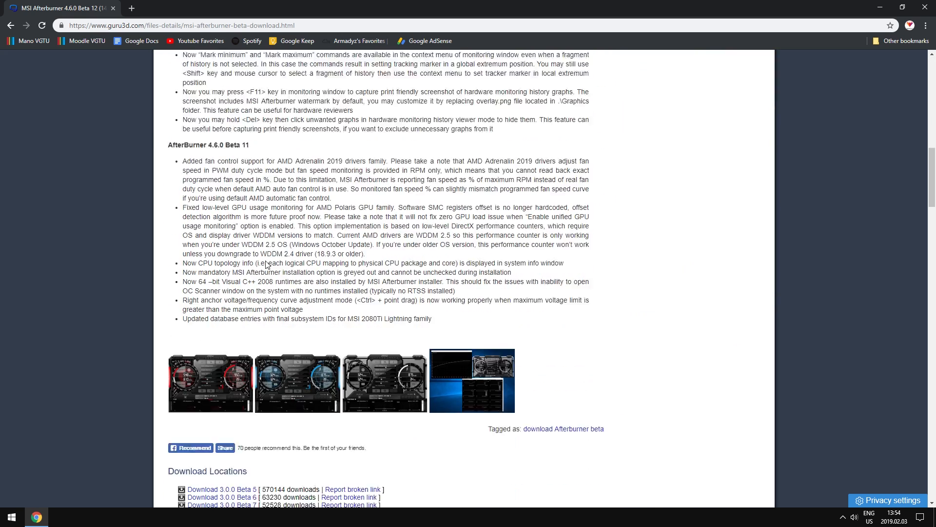
{"action": "scroll", "scroll_direction": "down", "scroll_amount": 3}
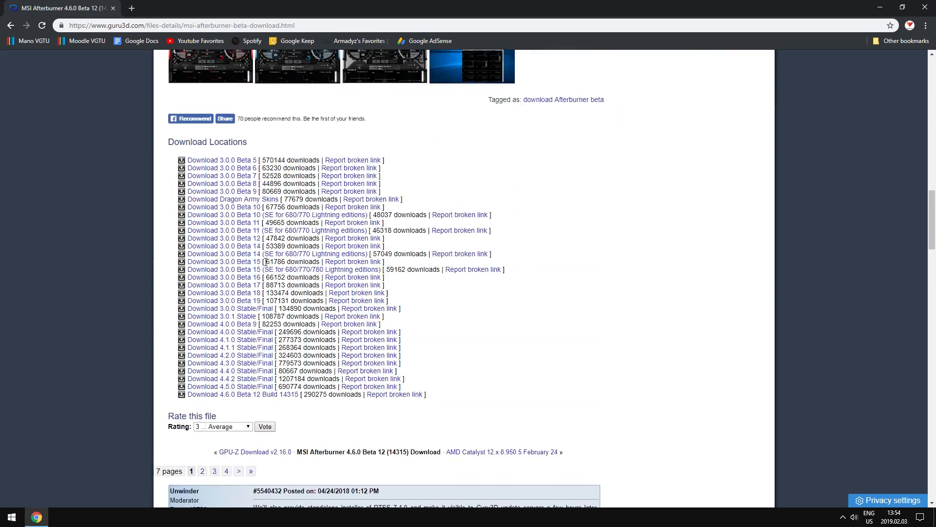
{"action": "scroll", "scroll_direction": "up", "scroll_amount": 3}
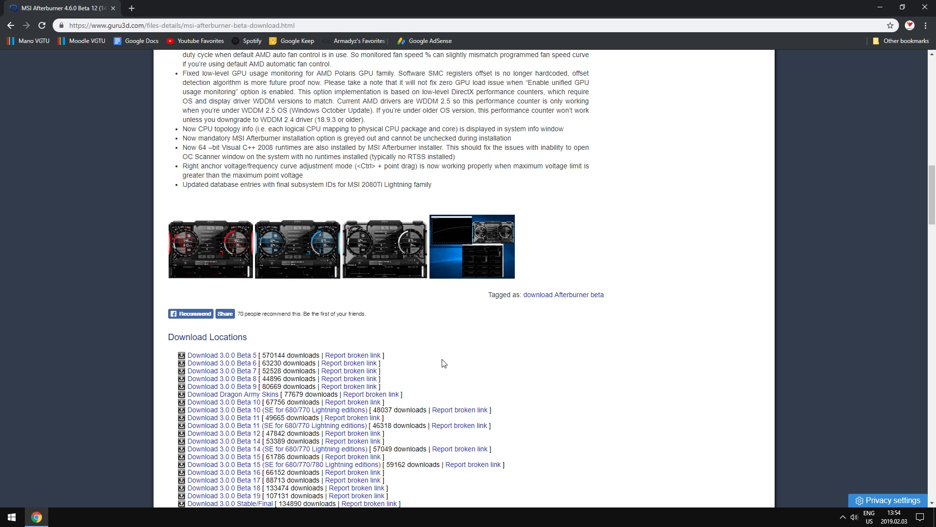
{"action": "scroll", "scroll_direction": "down", "scroll_amount": 3}
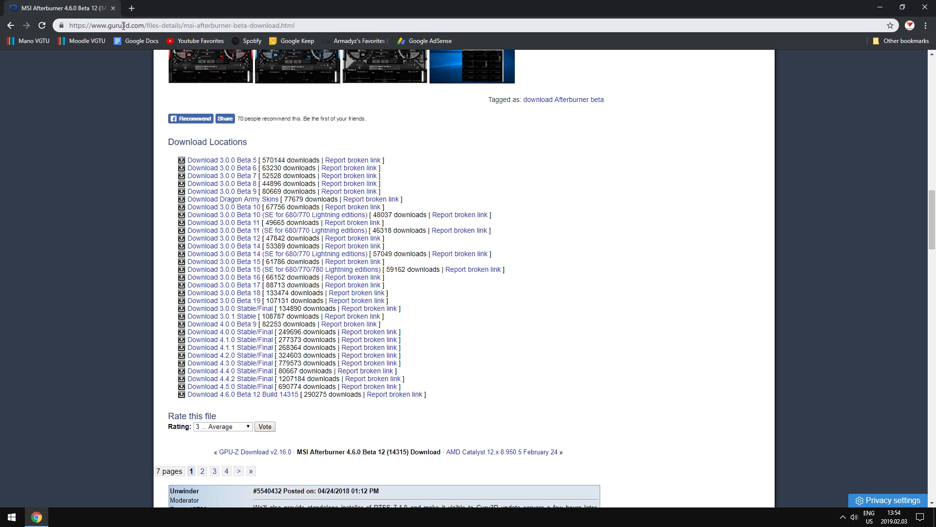
{"action": "mouse_move", "coordinate": [290, 413]}
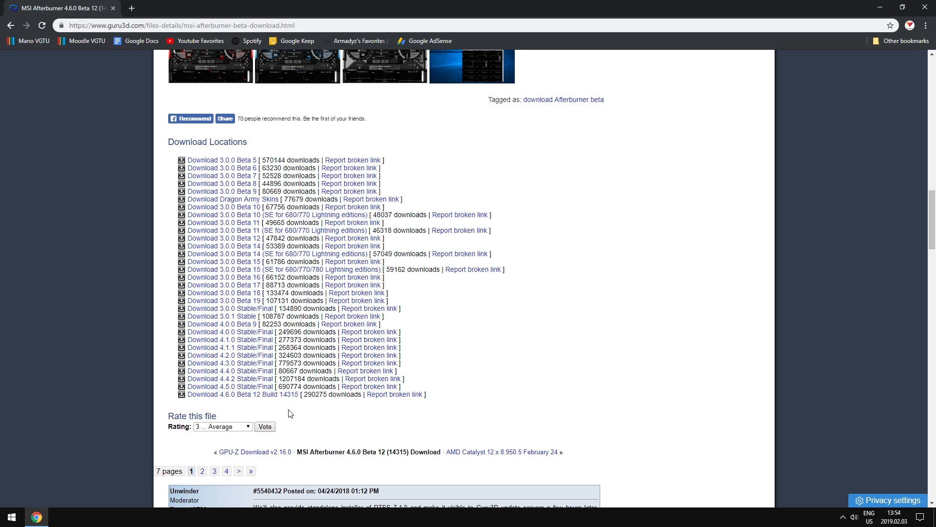
{"action": "scroll", "scroll_direction": "down", "scroll_amount": 3}
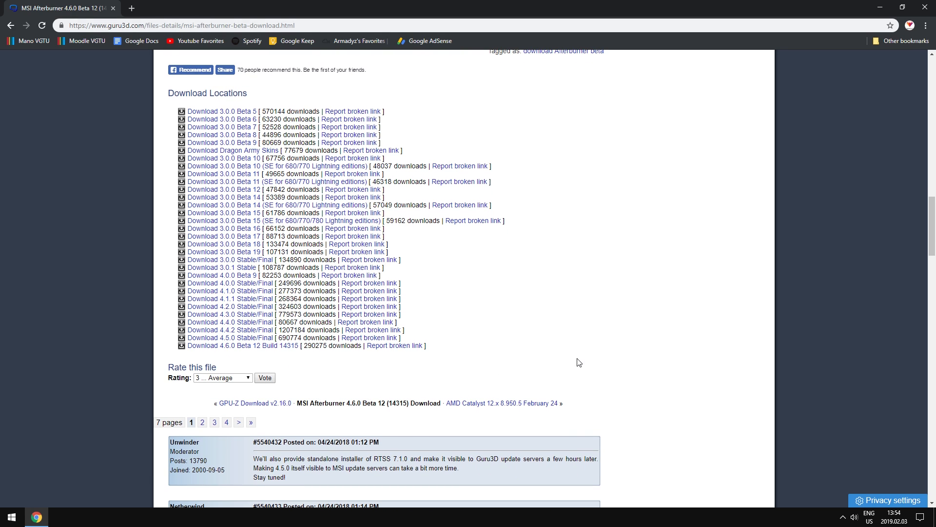
{"action": "mouse_move", "coordinate": [239, 345]}
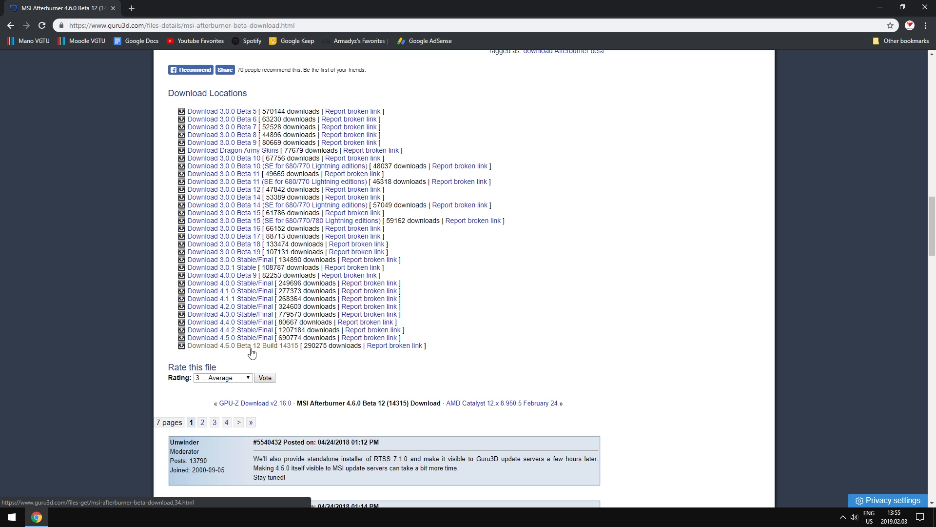
{"action": "left_click", "coordinate": [242, 345]}
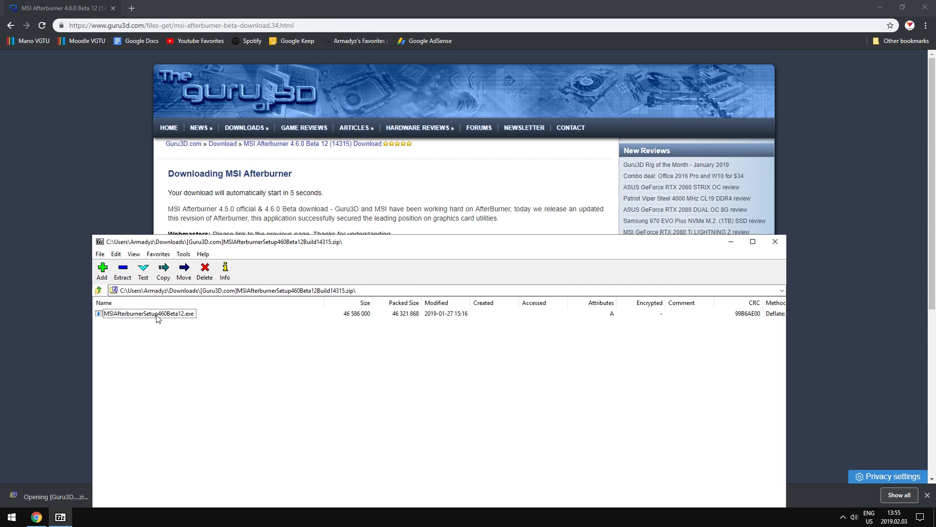
{"action": "left_click", "coordinate": [149, 314]}
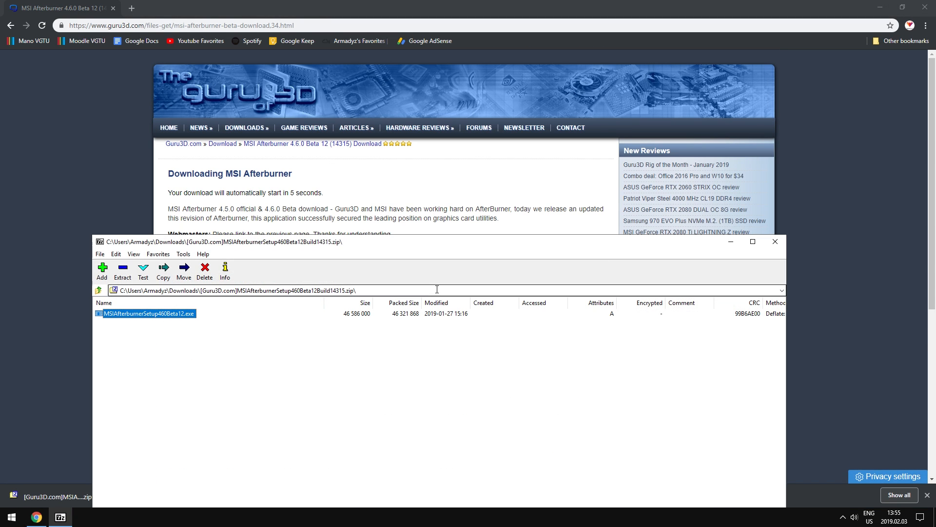
{"action": "double_click", "coordinate": [149, 314]}
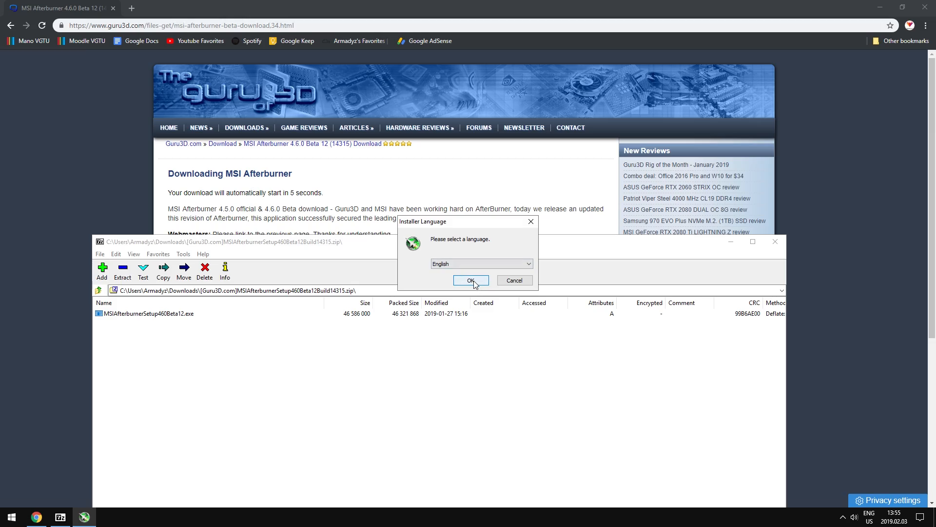
Choose English as the installer language and keep RivaTuner Statistics Server selected.
{"action": "left_click", "coordinate": [471, 280]}
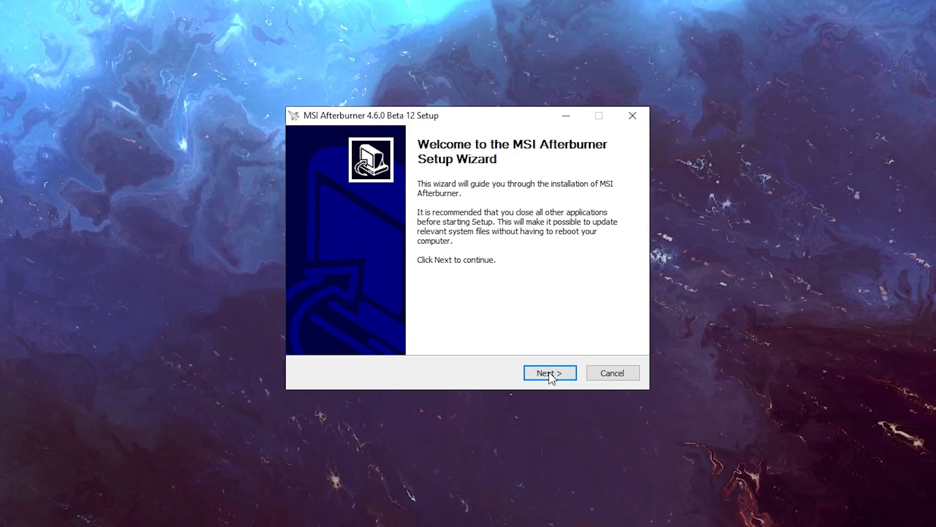
{"action": "left_click", "coordinate": [548, 373]}
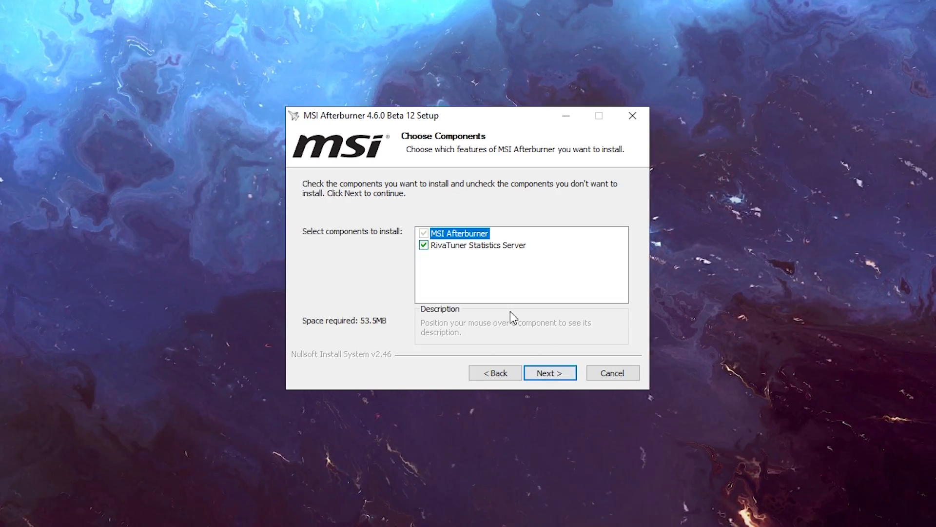
{"action": "mouse_move", "coordinate": [460, 234]}
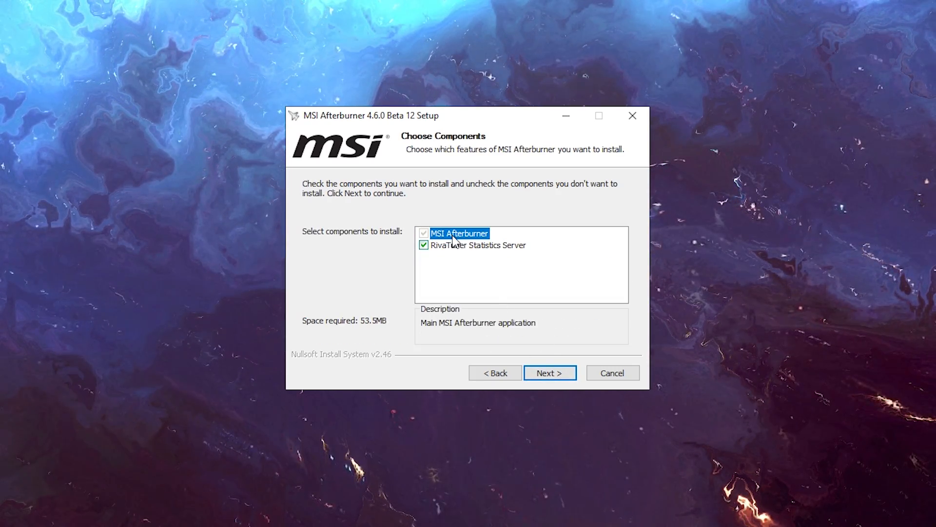
{"action": "left_click", "coordinate": [424, 245]}
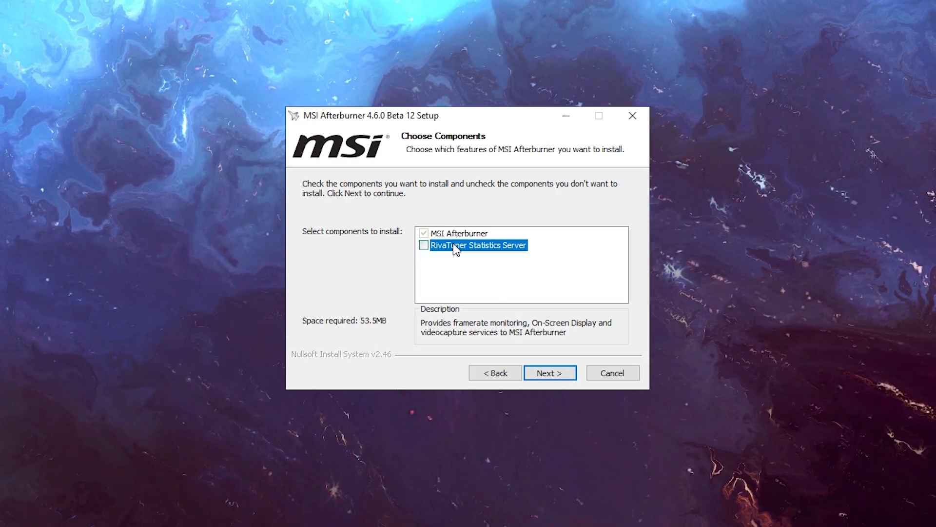
{"action": "left_click", "coordinate": [423, 245]}
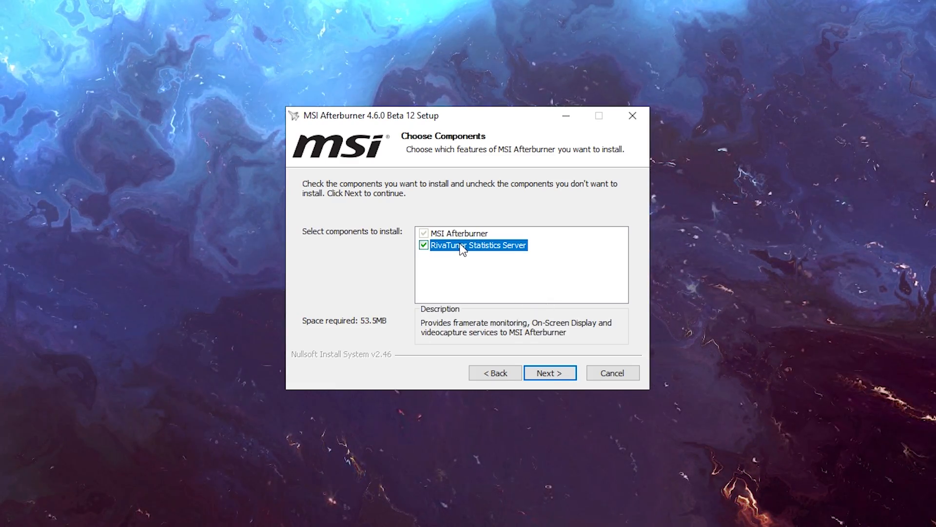
{"action": "mouse_move", "coordinate": [583, 341]}
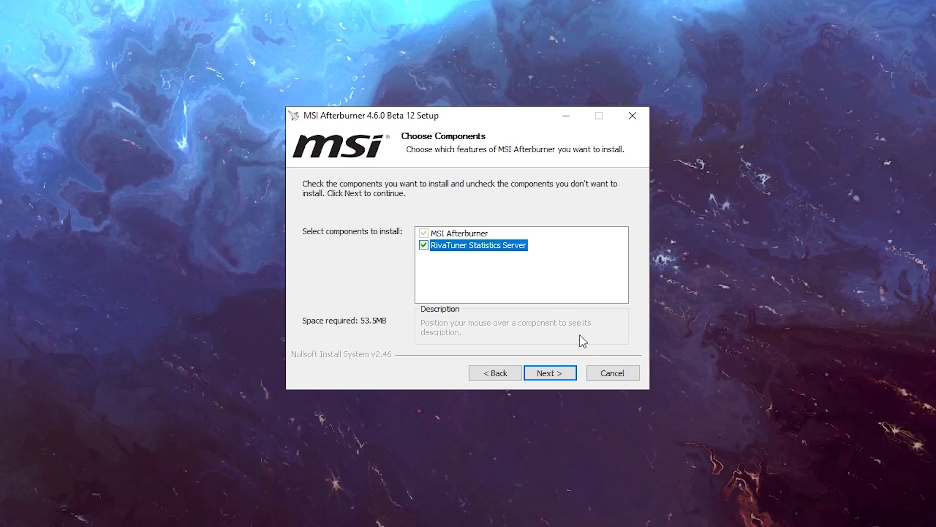
Install into the default folder and finish setup, launching MSI Afterburner.
{"action": "left_click", "coordinate": [548, 373]}
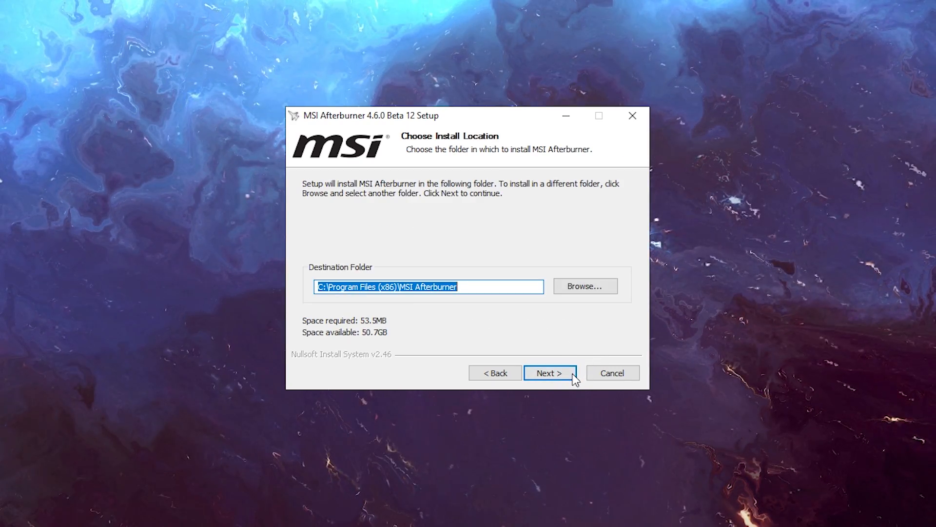
{"action": "left_click", "coordinate": [548, 372]}
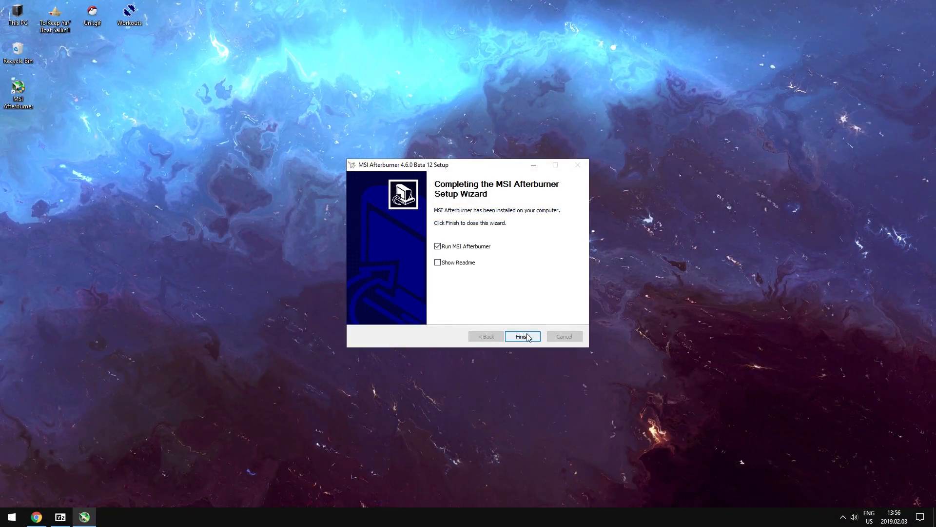
{"action": "left_click", "coordinate": [522, 336]}
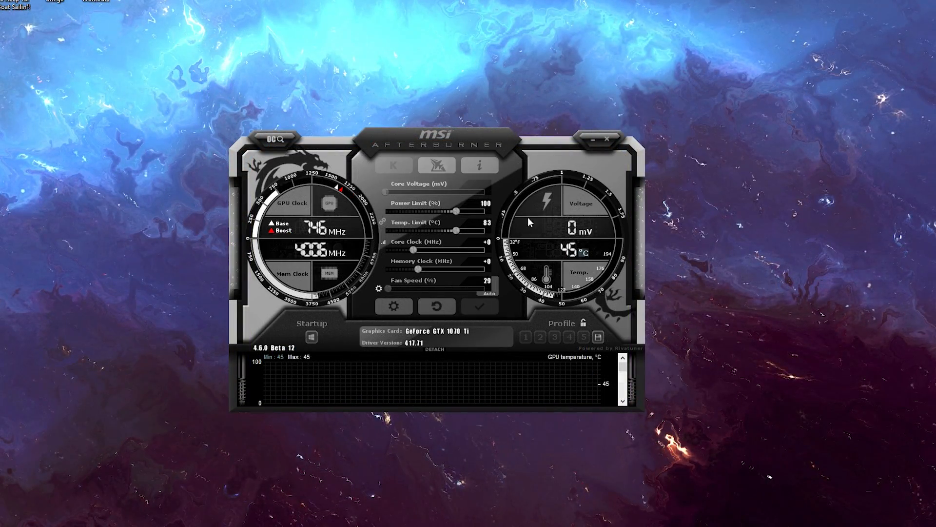
Switch the interface skin to 'Default MSI Afterburner v2 skin' and apply it.
{"action": "left_click", "coordinate": [392, 306]}
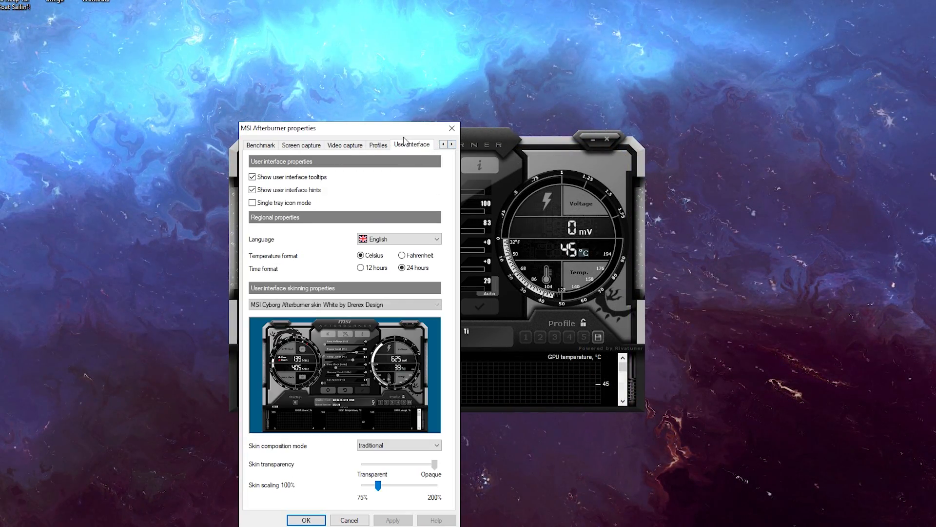
{"action": "left_click", "coordinate": [436, 304]}
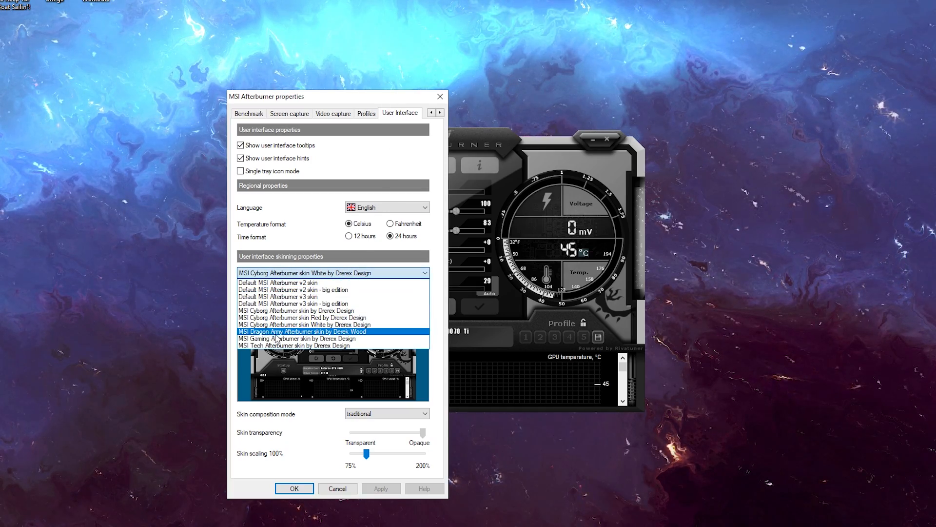
{"action": "left_click", "coordinate": [277, 282]}
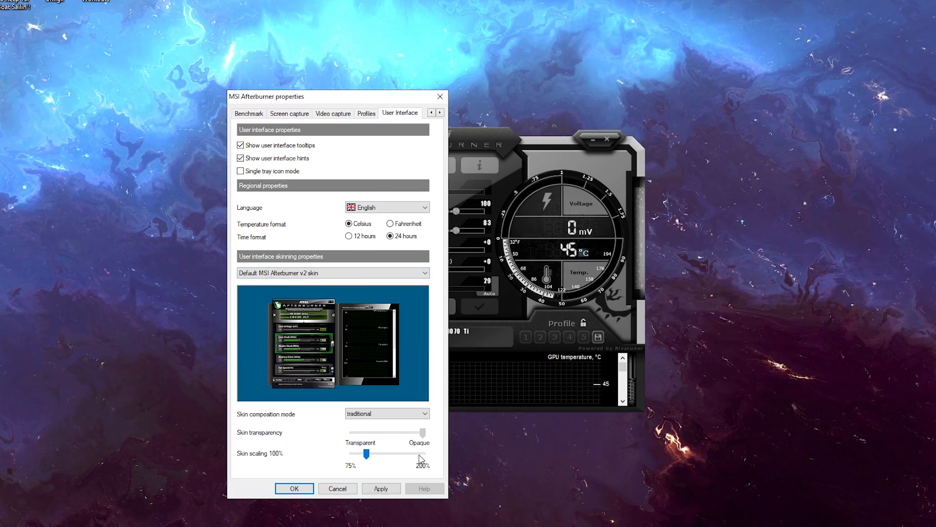
{"action": "left_click", "coordinate": [294, 488]}
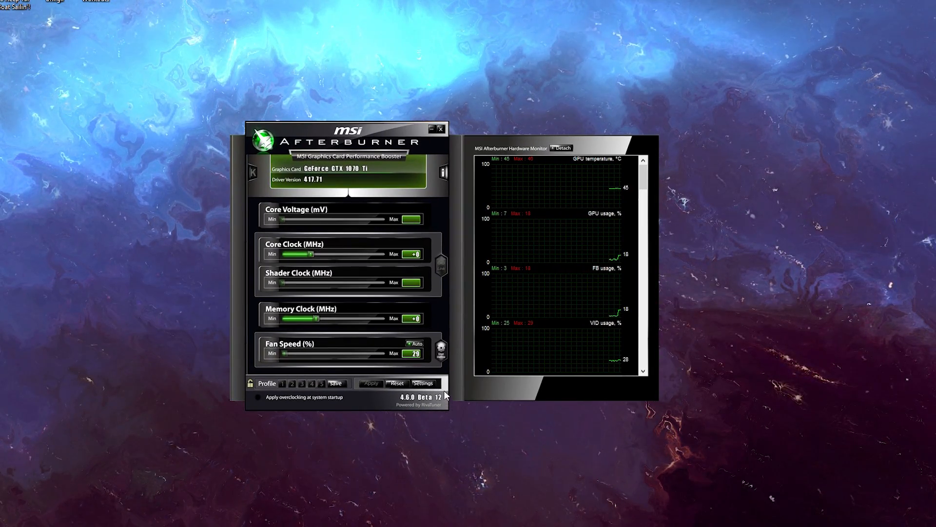
{"action": "mouse_move", "coordinate": [423, 383]}
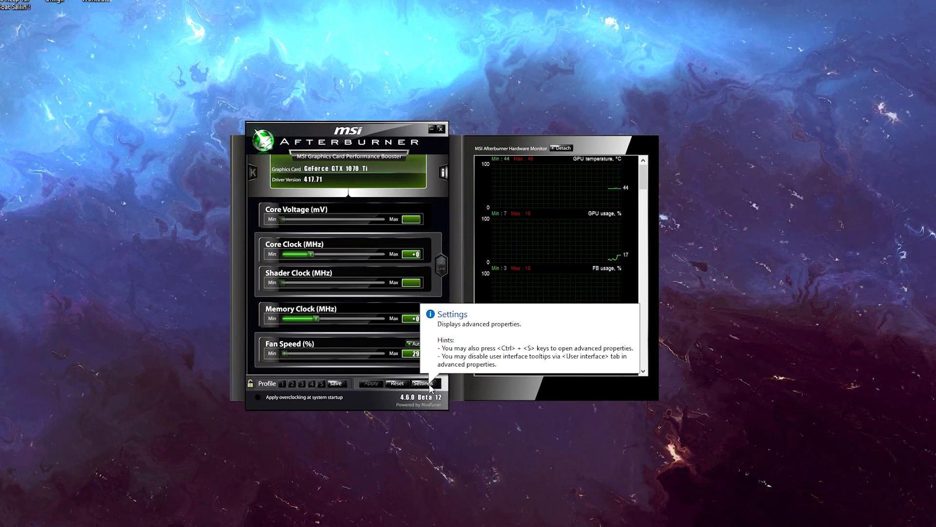
Show GPU usage in the on-screen display with group name 'GTX 1070 Ti'.
{"action": "left_click", "coordinate": [423, 384]}
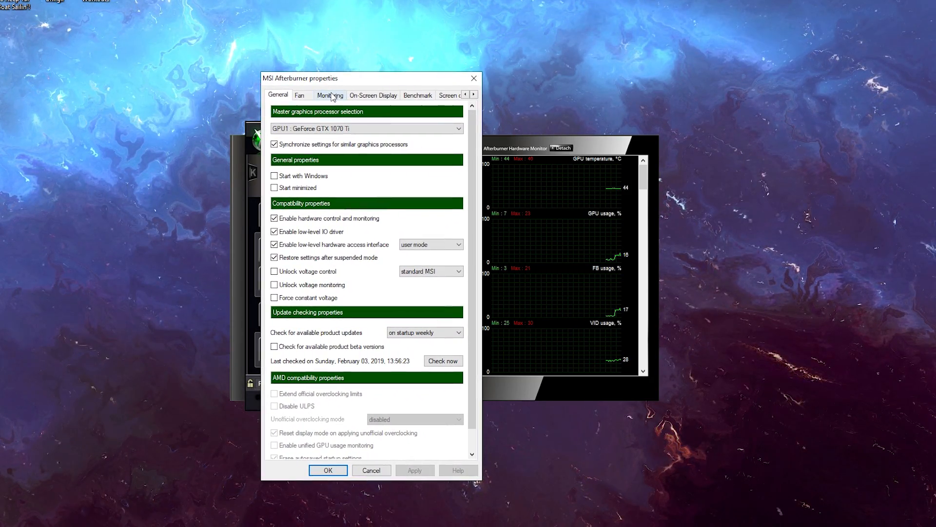
{"action": "left_click", "coordinate": [329, 95]}
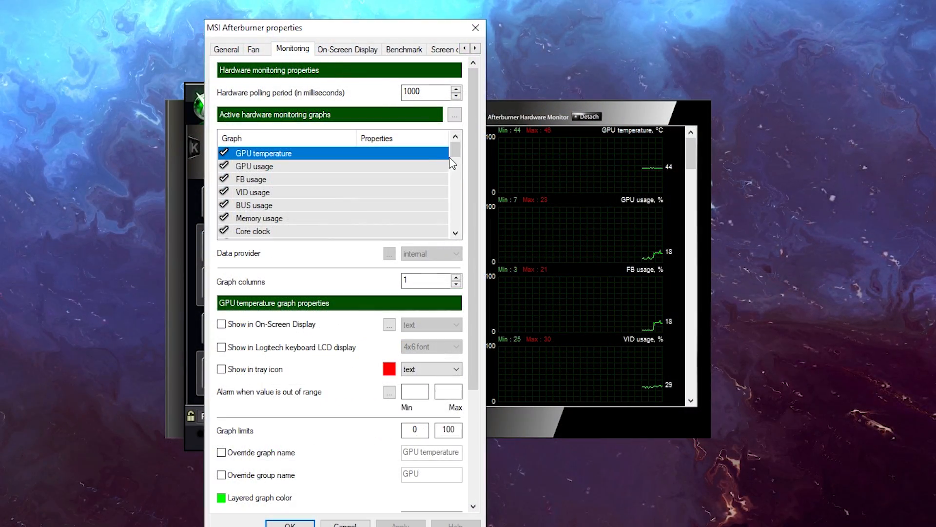
{"action": "scroll", "scroll_direction": "down", "scroll_amount": 3}
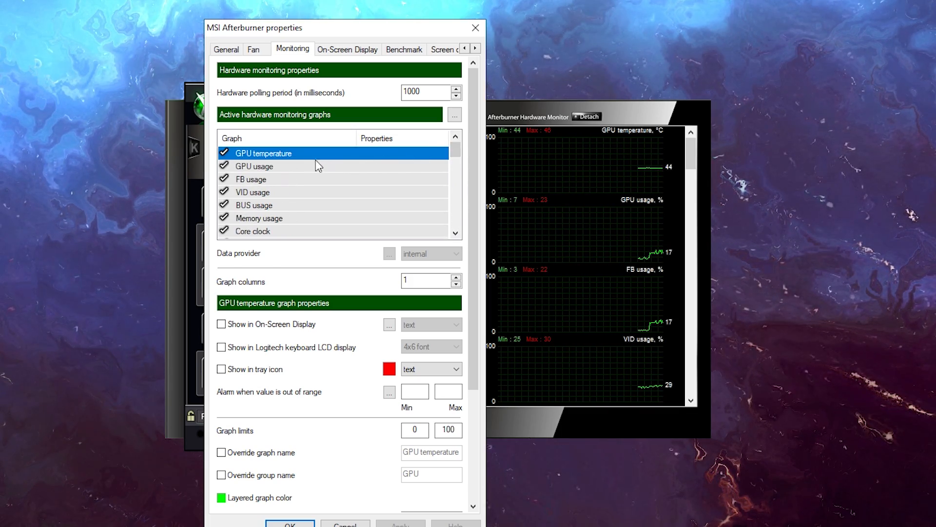
{"action": "left_click", "coordinate": [253, 166]}
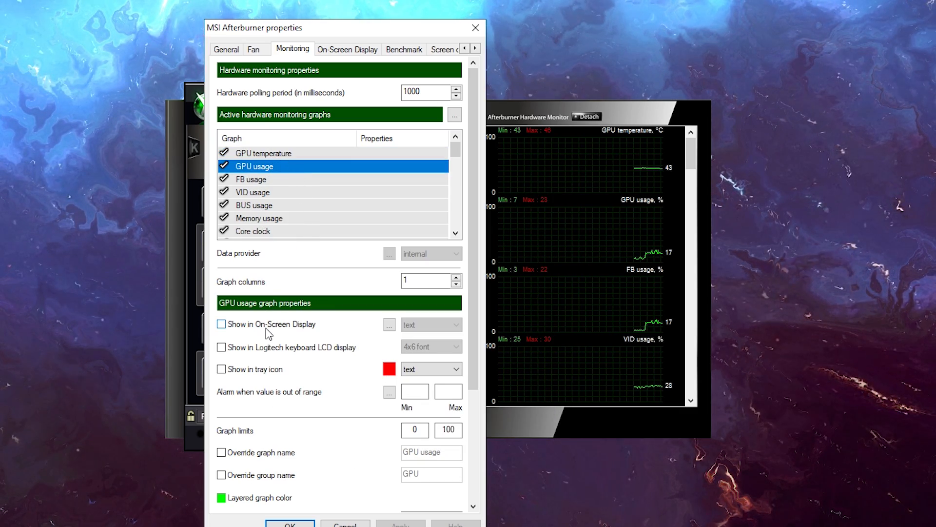
{"action": "left_click", "coordinate": [221, 323]}
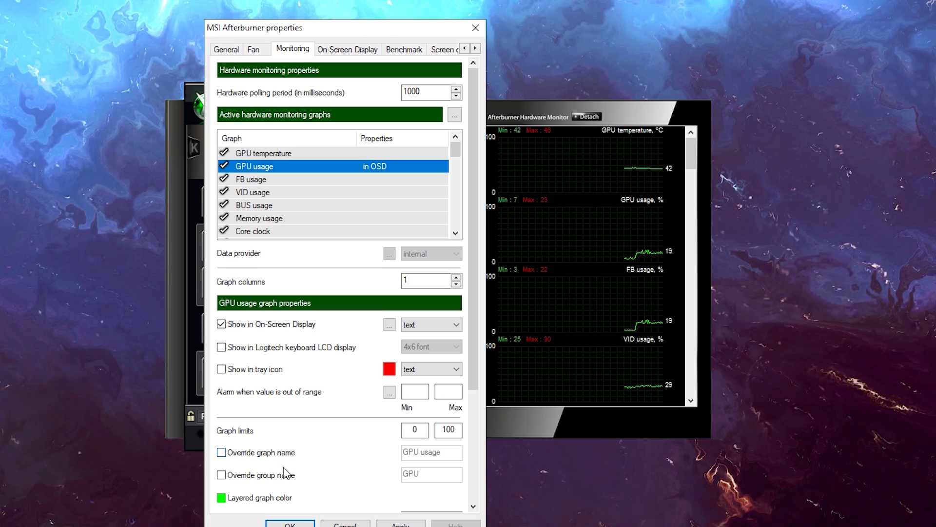
{"action": "left_click", "coordinate": [220, 474]}
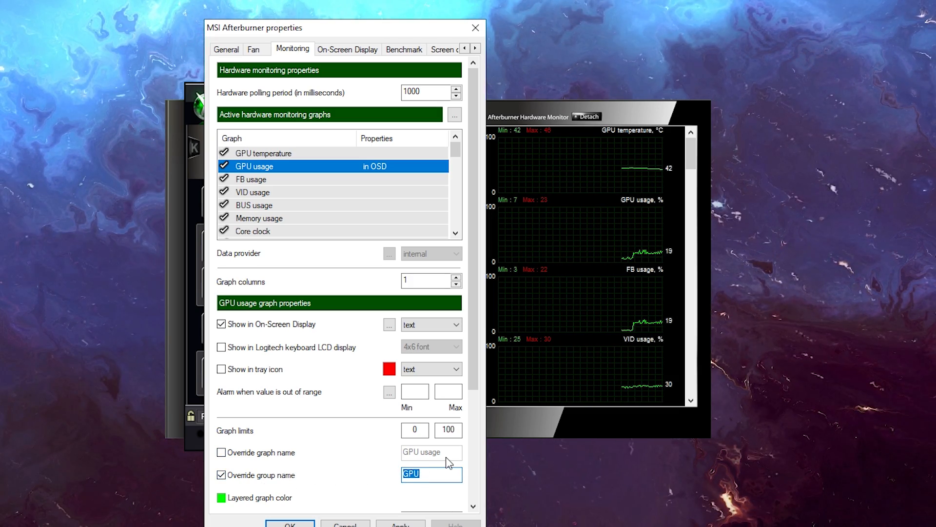
{"action": "type", "text": "GTX 1070"}
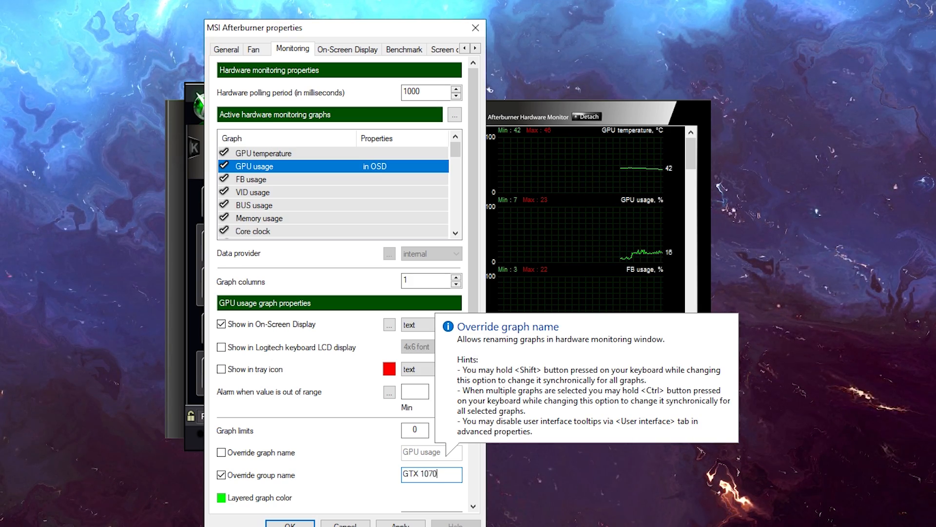
{"action": "type", "text": "Ti"}
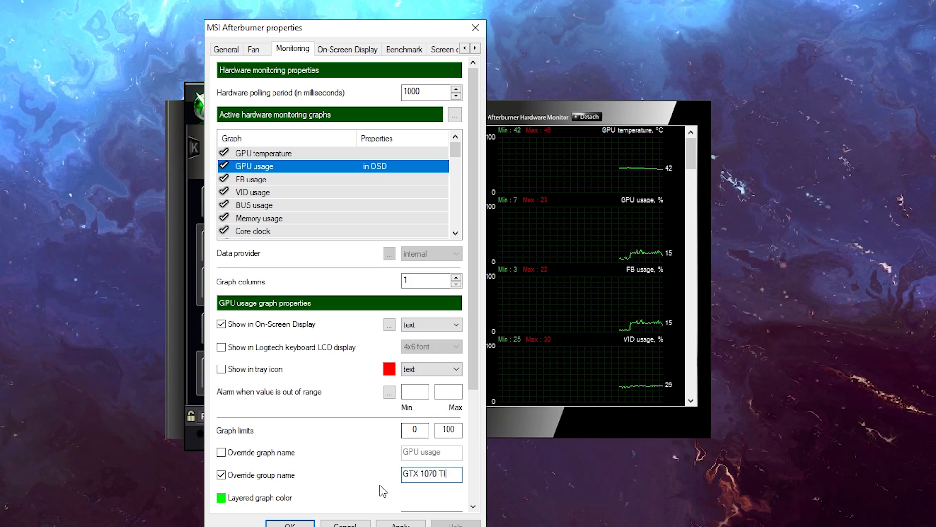
Show GPU temperature in the on-screen display with group name 'GTX 1070 TI'.
{"action": "left_click", "coordinate": [263, 153]}
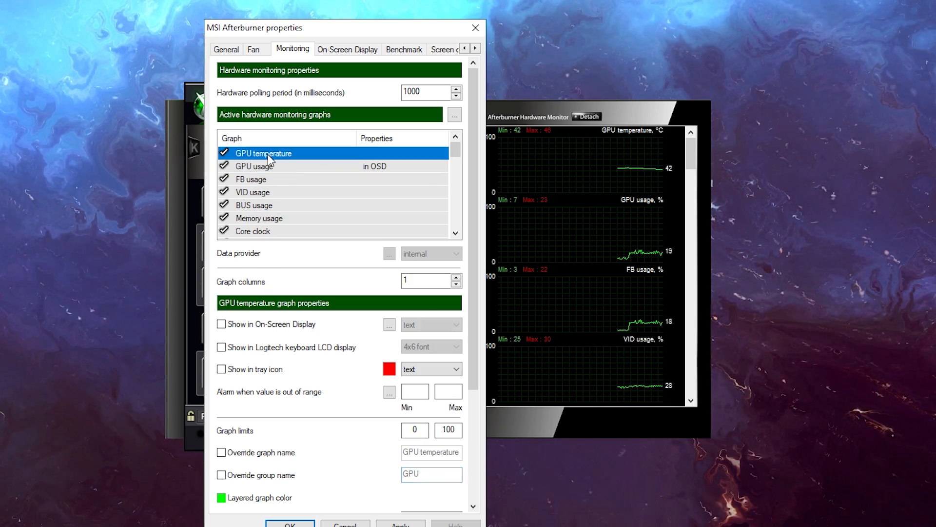
{"action": "left_click", "coordinate": [221, 474]}
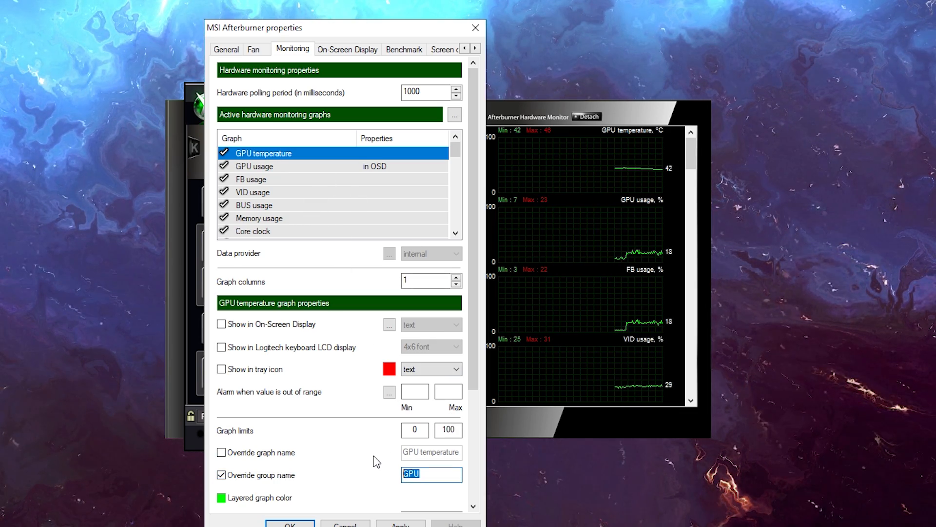
{"action": "type", "text": "GTX 1070"}
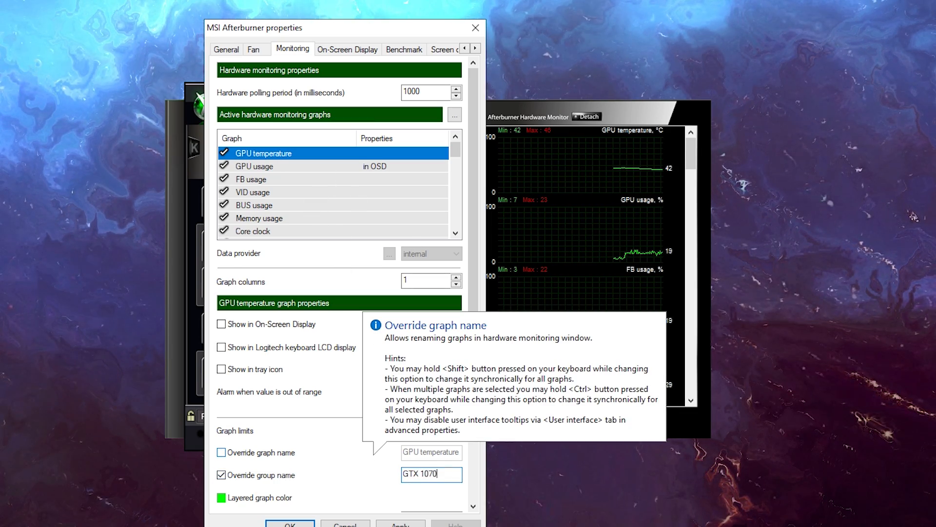
{"action": "type", "text": "TI"}
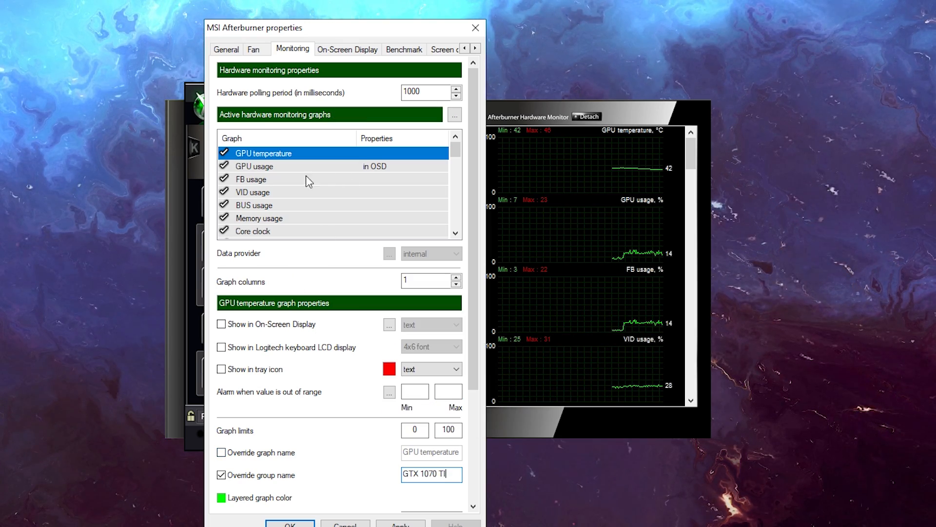
{"action": "left_click", "coordinate": [221, 324]}
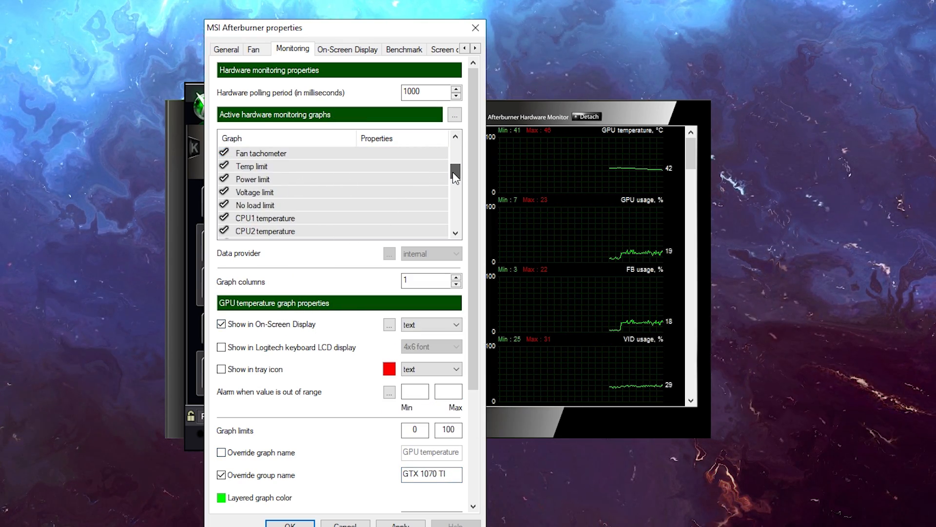
{"action": "scroll", "scroll_direction": "down", "scroll_amount": 3}
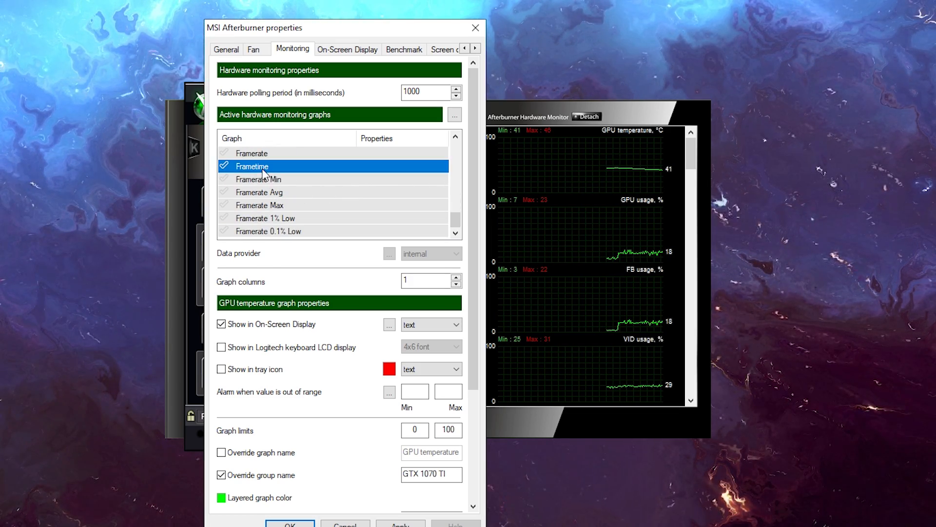
Activate the Framerate graph and show it in the on-screen display.
{"action": "left_click", "coordinate": [251, 191]}
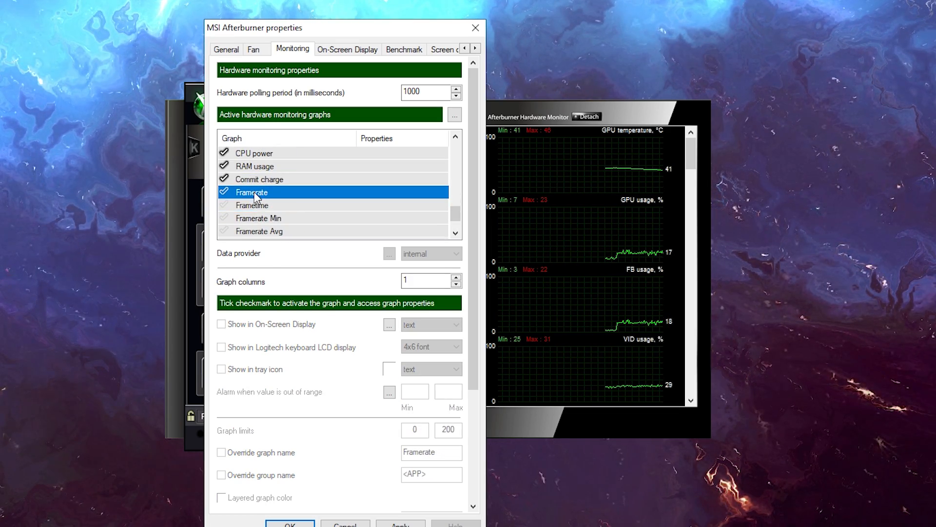
{"action": "left_click", "coordinate": [251, 205]}
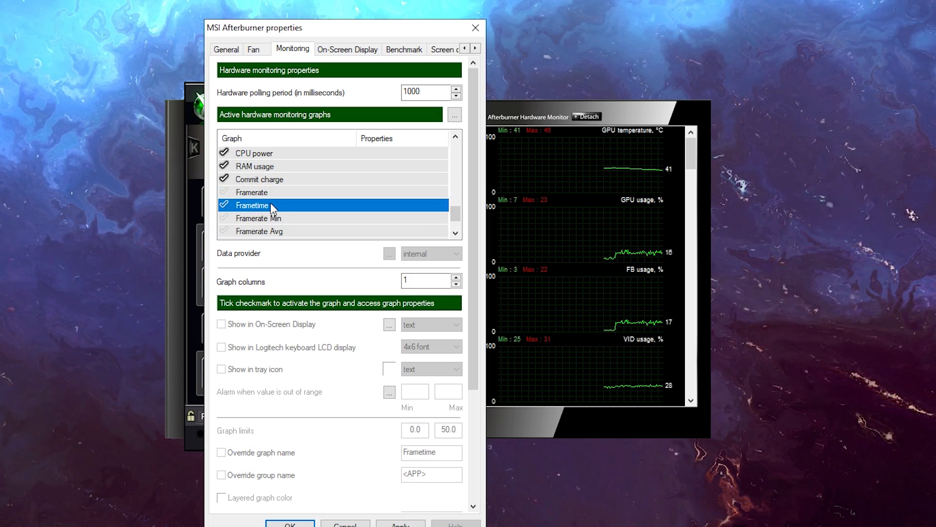
{"action": "left_click", "coordinate": [252, 192]}
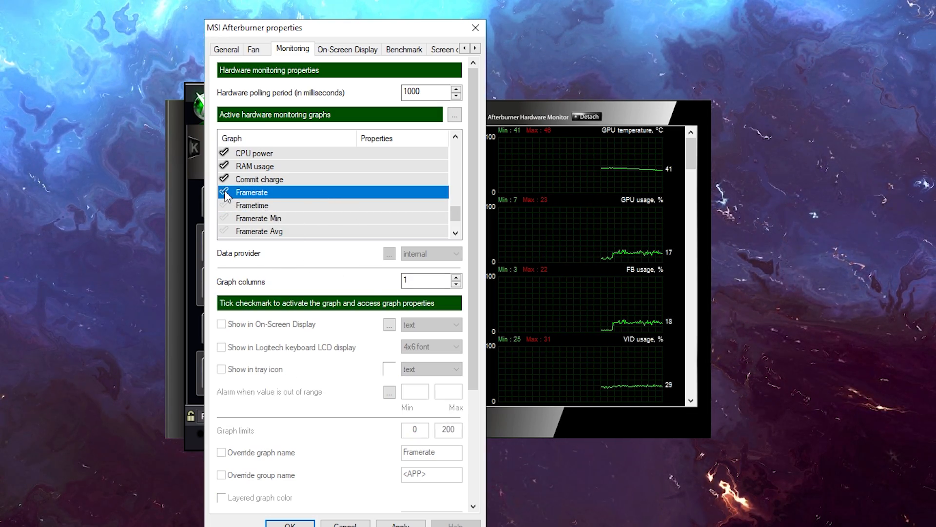
{"action": "left_click", "coordinate": [224, 192]}
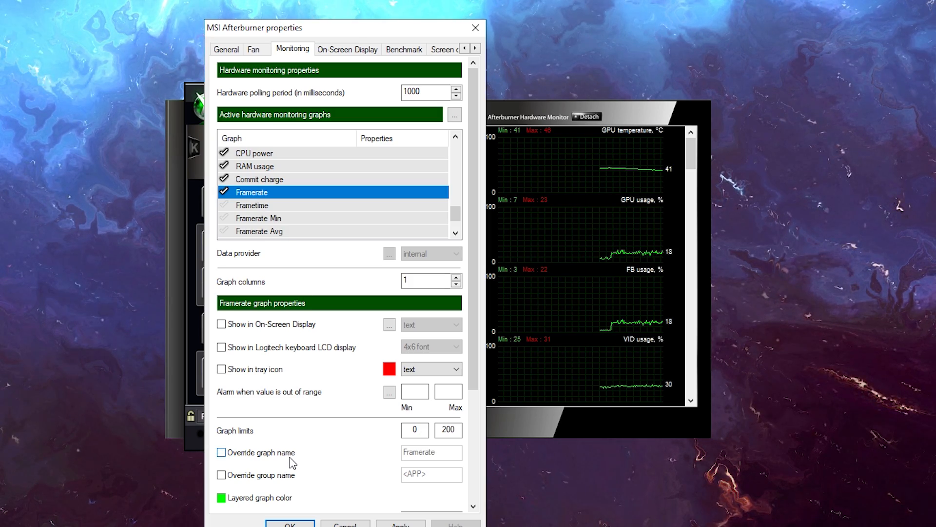
{"action": "left_click", "coordinate": [220, 324]}
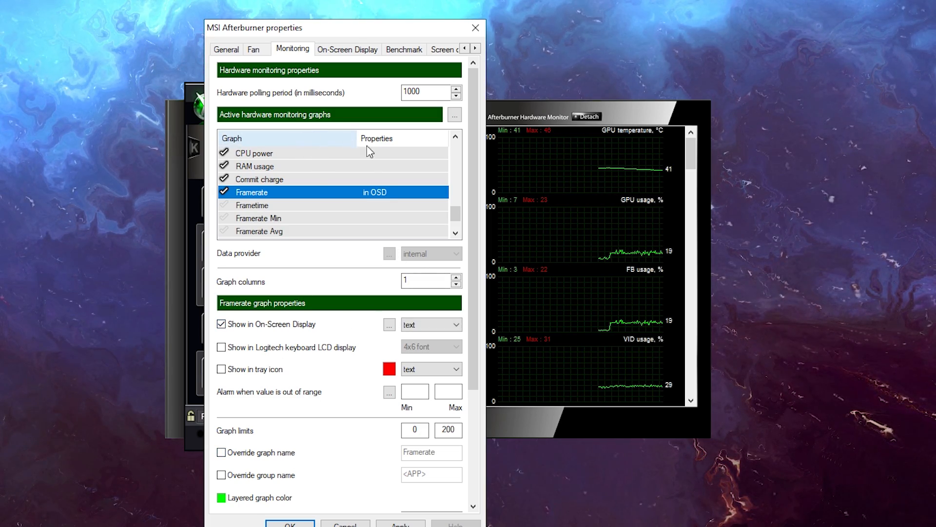
{"action": "scroll", "scroll_direction": "up", "scroll_amount": 3}
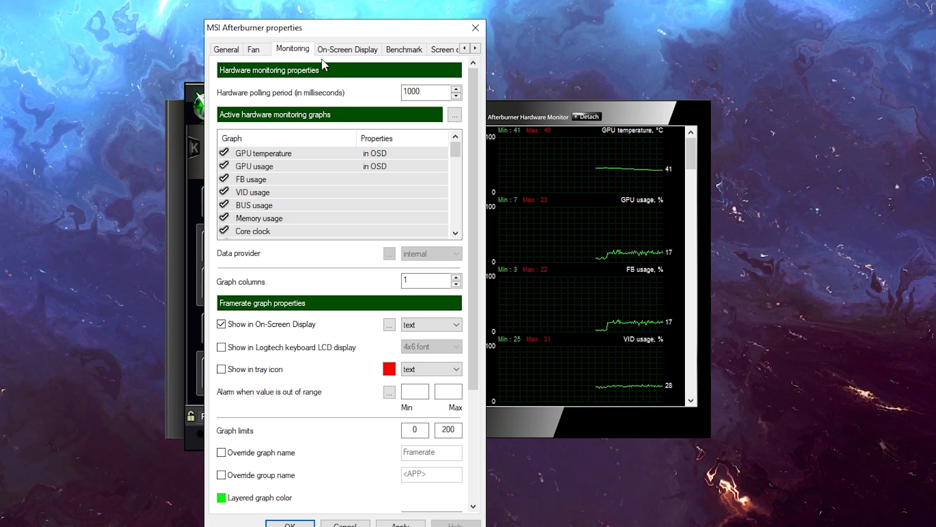
Assign Alt+O as the Toggle On-Screen Display hotkey and apply.
{"action": "left_click", "coordinate": [347, 48]}
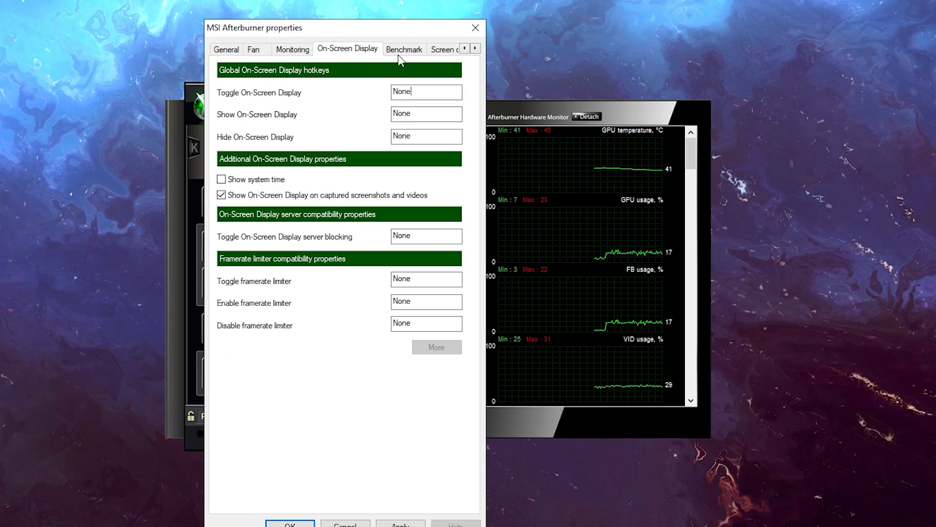
{"action": "mouse_move", "coordinate": [416, 99]}
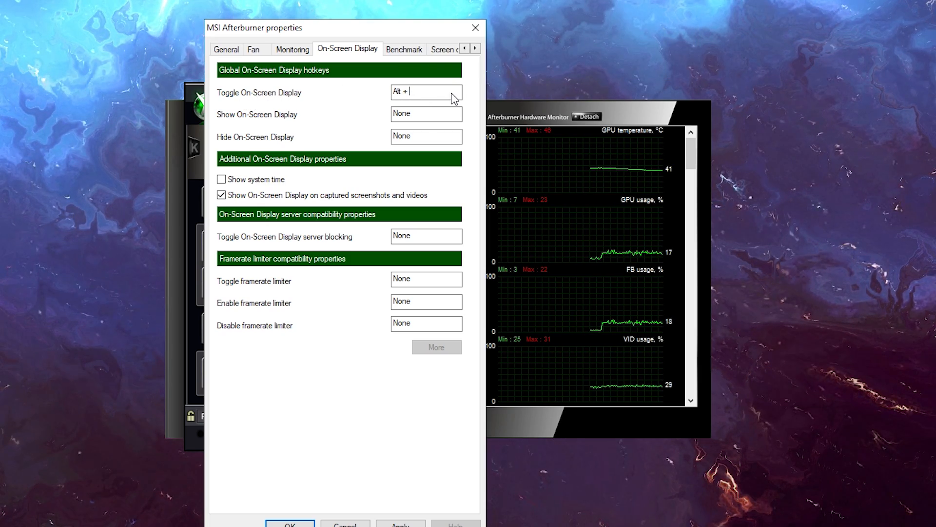
{"action": "type", "text": "O"}
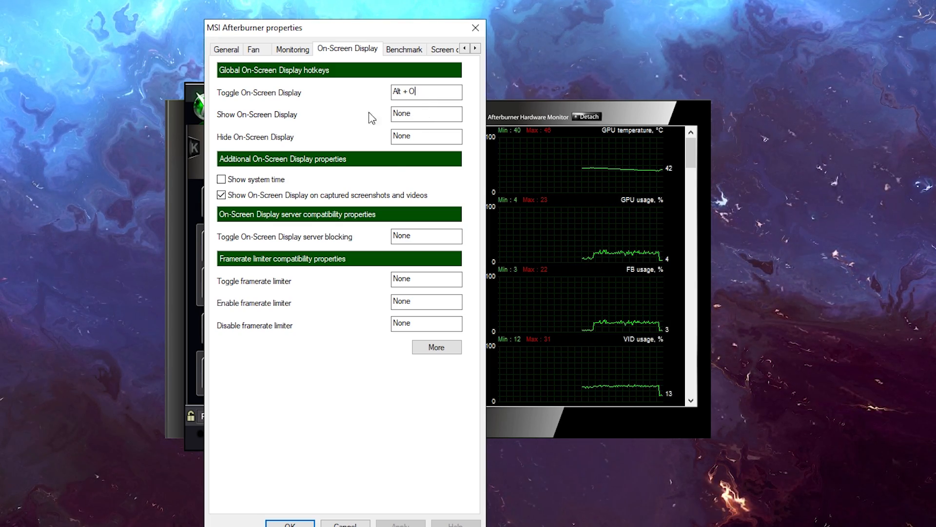
{"action": "left_click", "coordinate": [293, 49]}
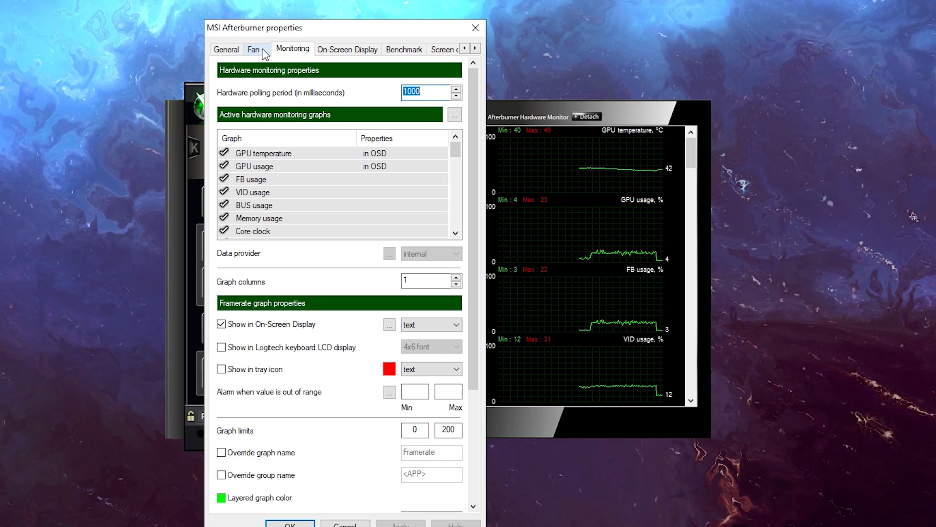
Turn on the RivaTuner on-screen display fill and close the properties window.
{"action": "left_click", "coordinate": [347, 49]}
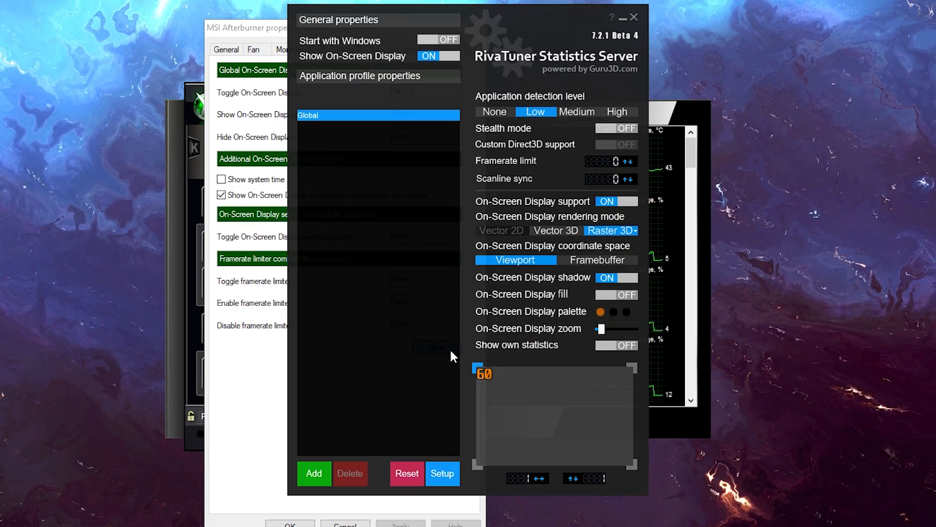
{"action": "mouse_move", "coordinate": [504, 37]}
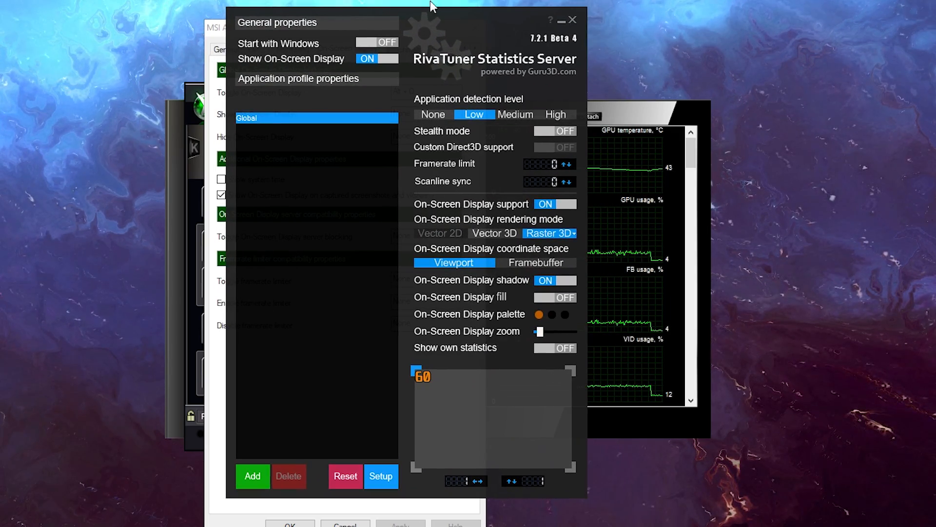
{"action": "mouse_move", "coordinate": [502, 111]}
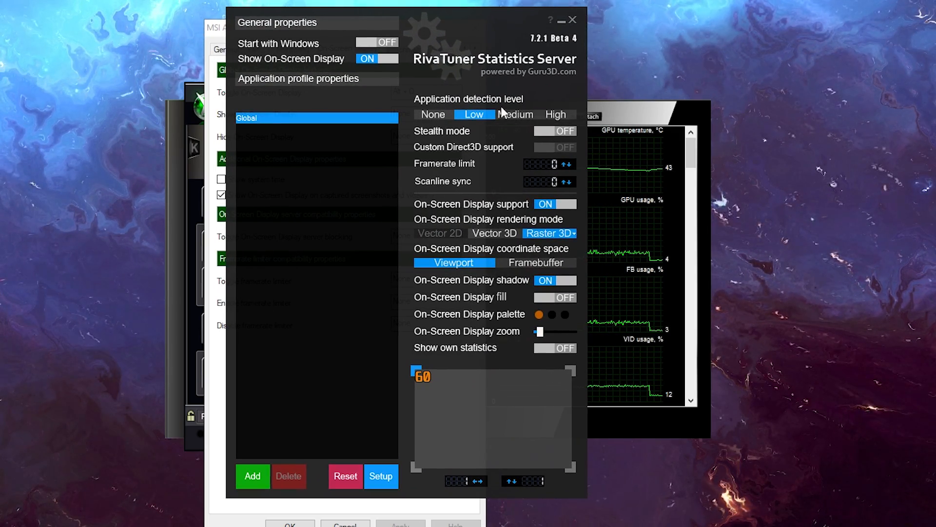
{"action": "mouse_move", "coordinate": [471, 376]}
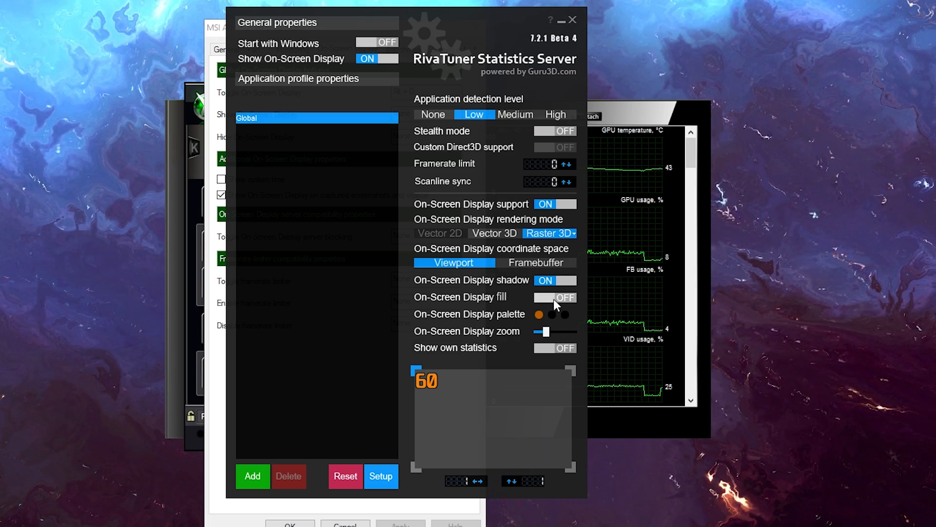
{"action": "left_click", "coordinate": [554, 297]}
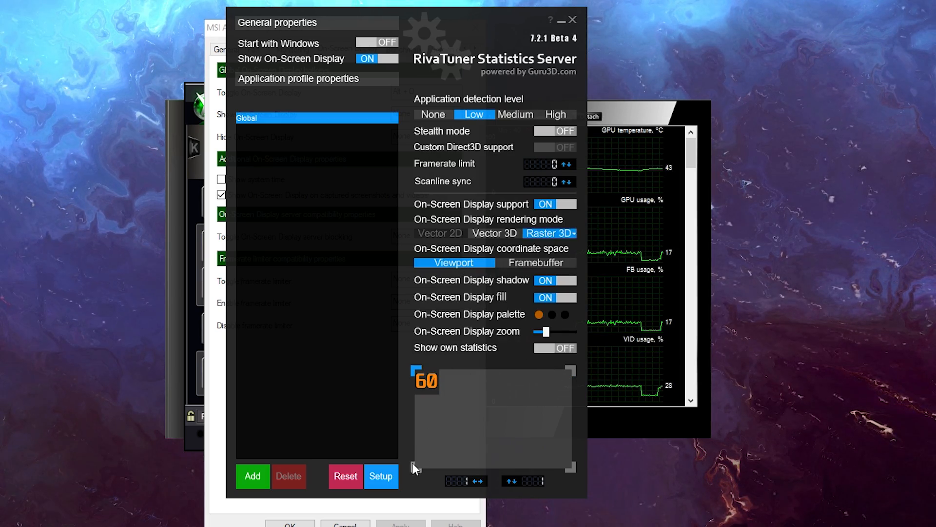
{"action": "mouse_move", "coordinate": [508, 65]}
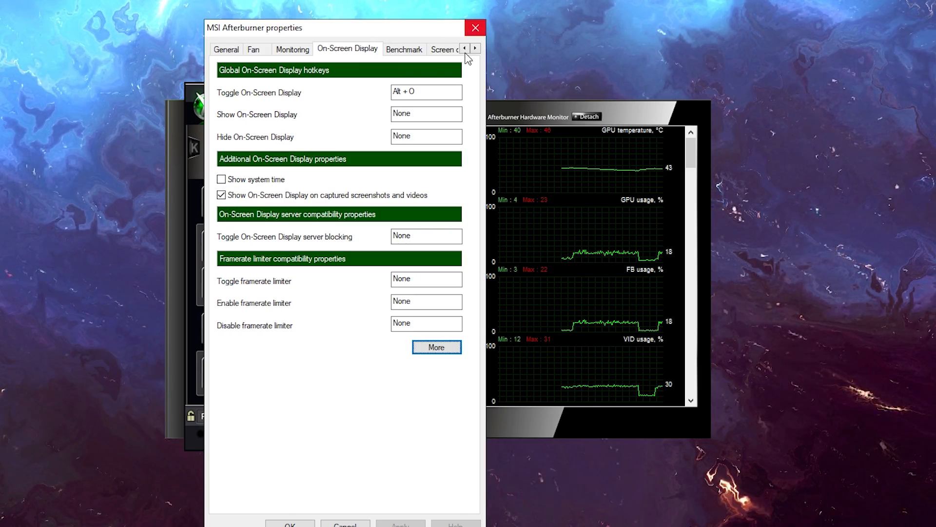
{"action": "left_click", "coordinate": [476, 28]}
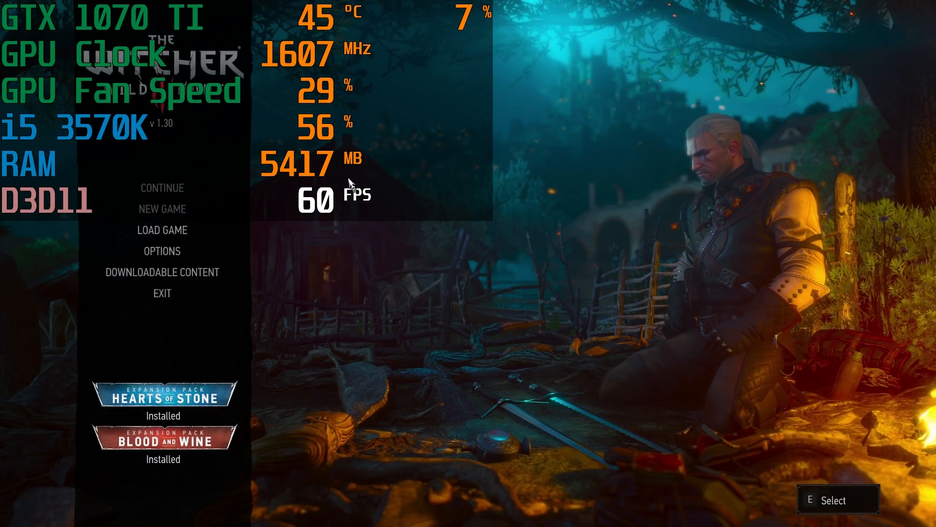
{"action": "mouse_move", "coordinate": [586, 117]}
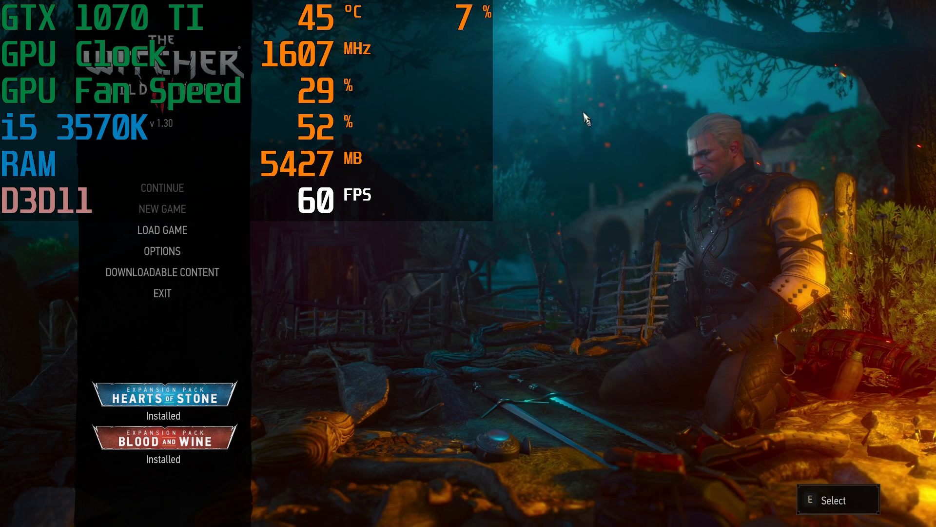
{"action": "mouse_move", "coordinate": [421, 161]}
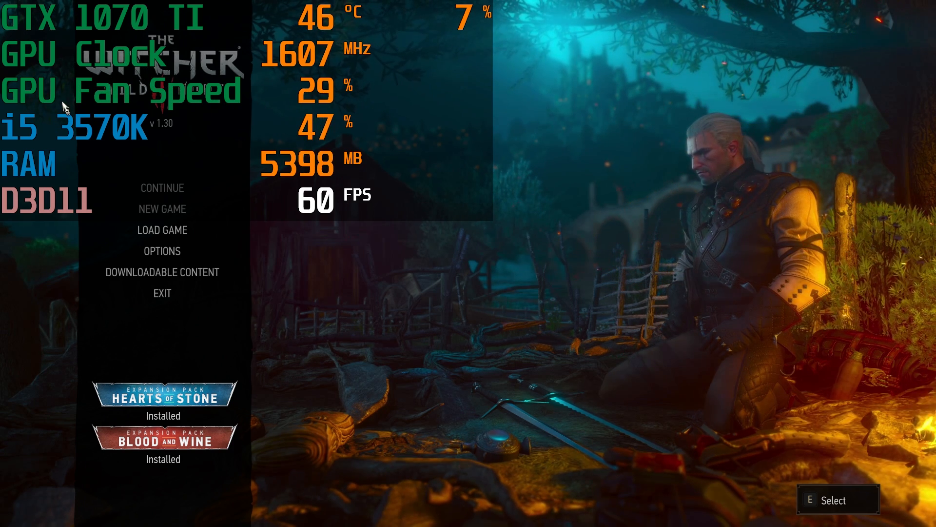
{"action": "mouse_move", "coordinate": [39, 139]}
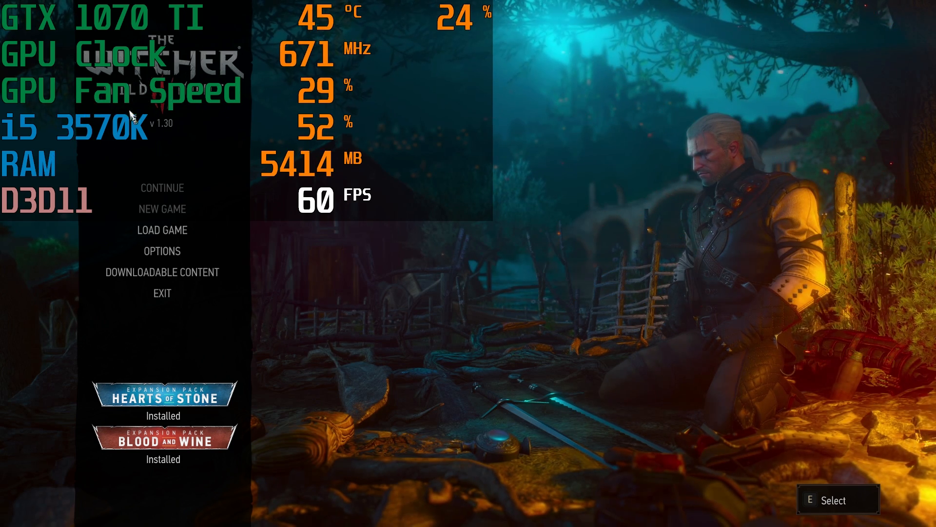
{"action": "mouse_move", "coordinate": [182, 150]}
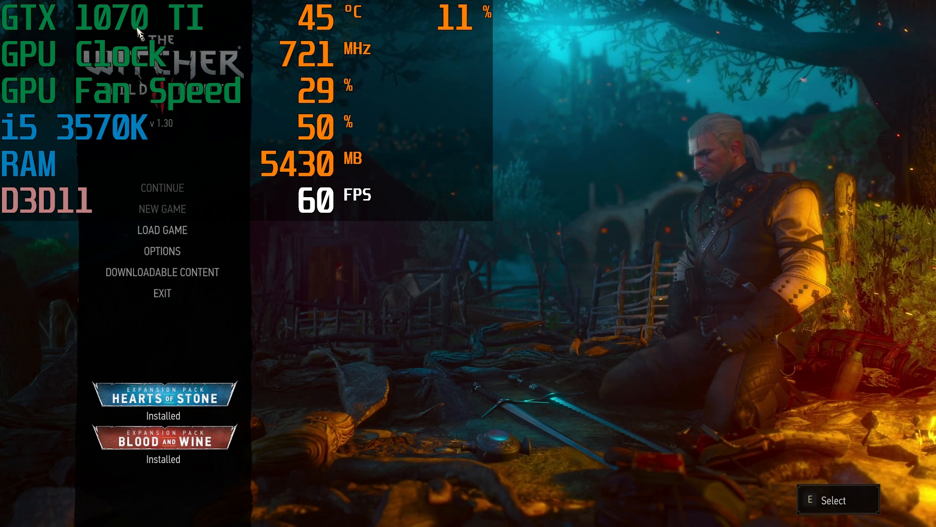
{"action": "mouse_move", "coordinate": [200, 54]}
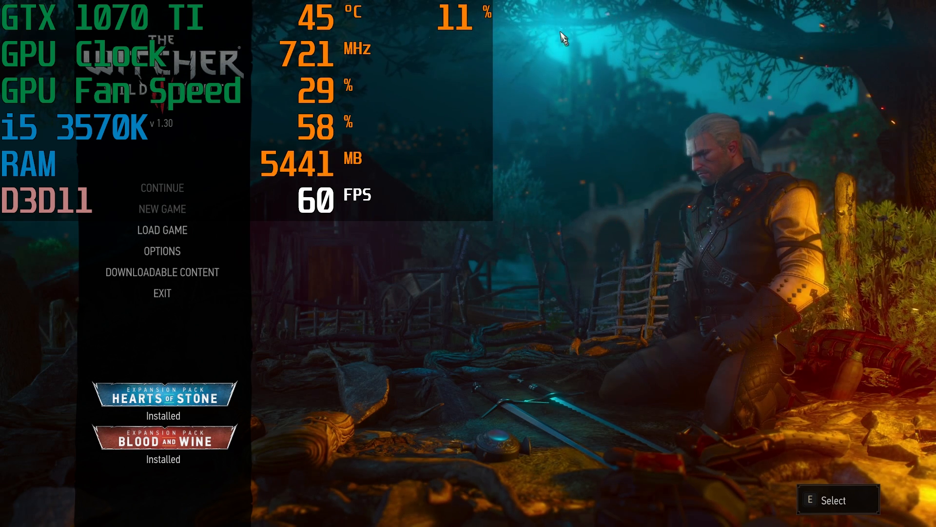
{"action": "mouse_move", "coordinate": [411, 37]}
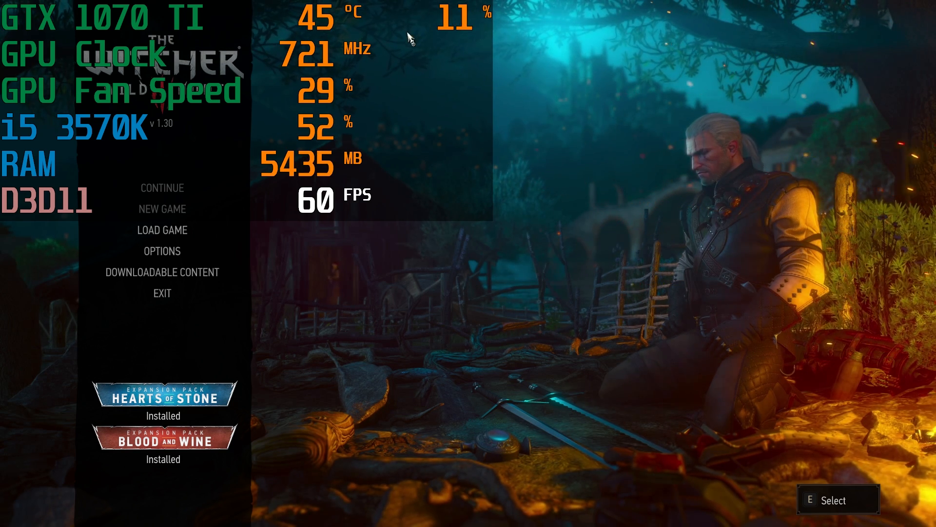
{"action": "mouse_move", "coordinate": [188, 157]}
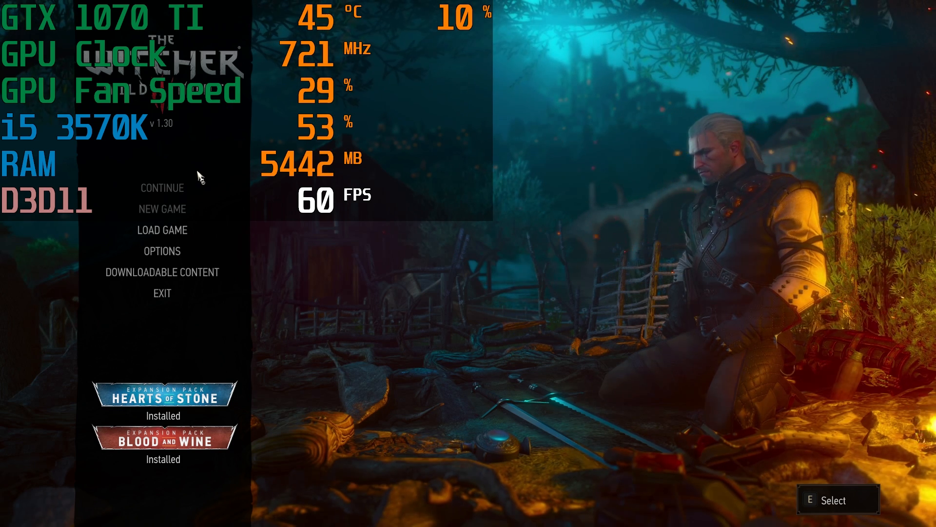
{"action": "mouse_move", "coordinate": [281, 170]}
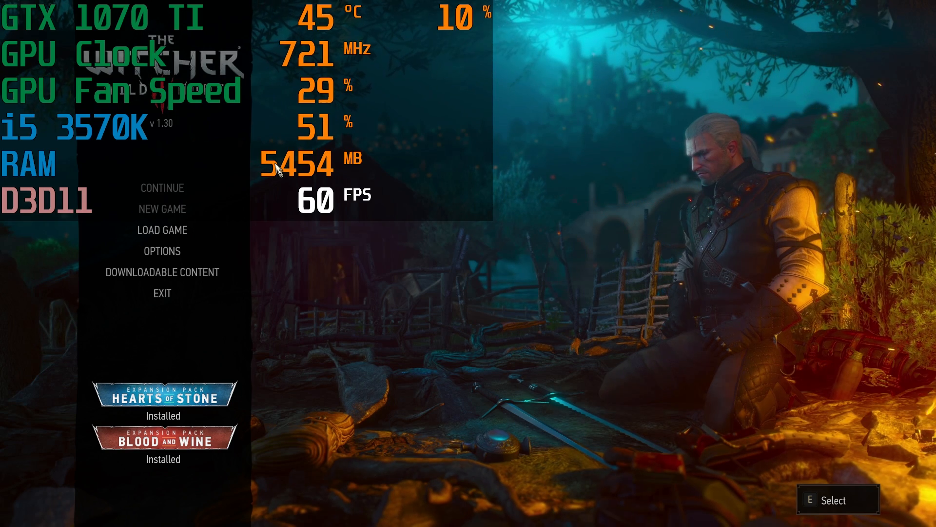
{"action": "mouse_move", "coordinate": [414, 175]}
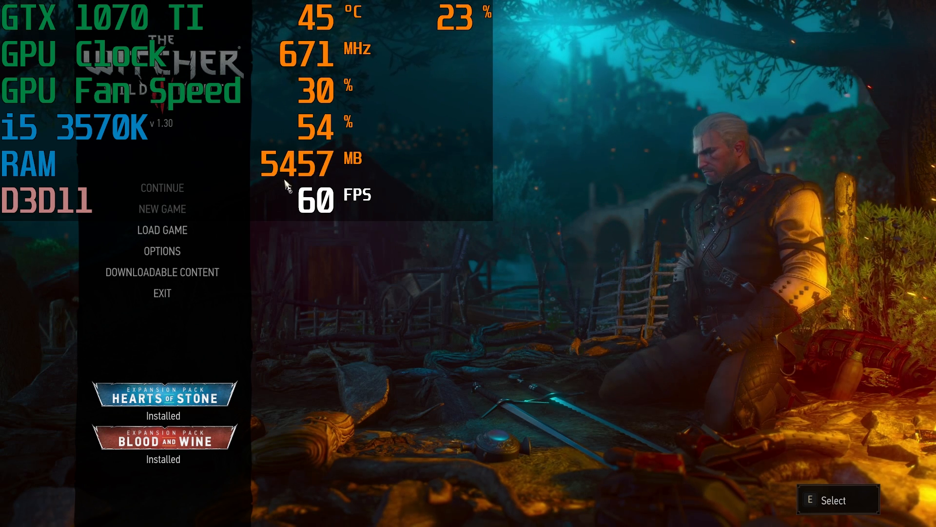
{"action": "mouse_move", "coordinate": [385, 233]}
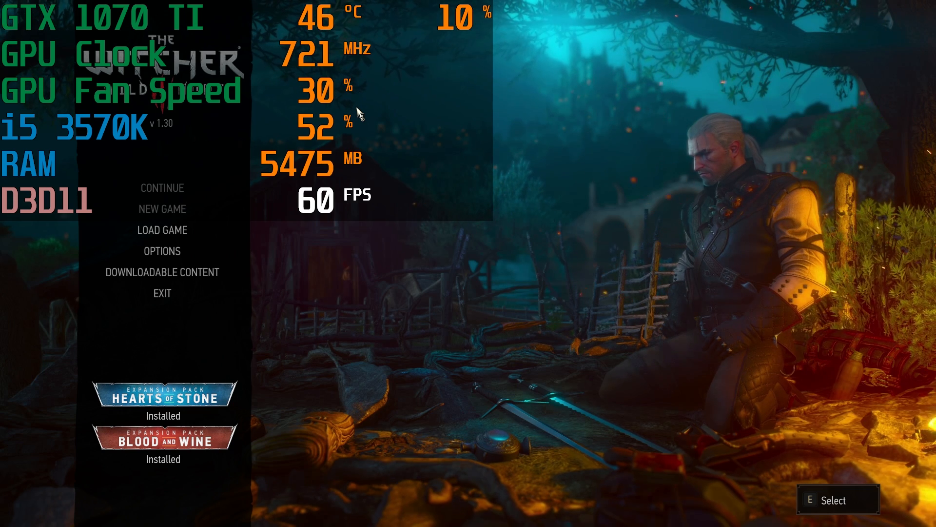
{"action": "mouse_move", "coordinate": [332, 239]}
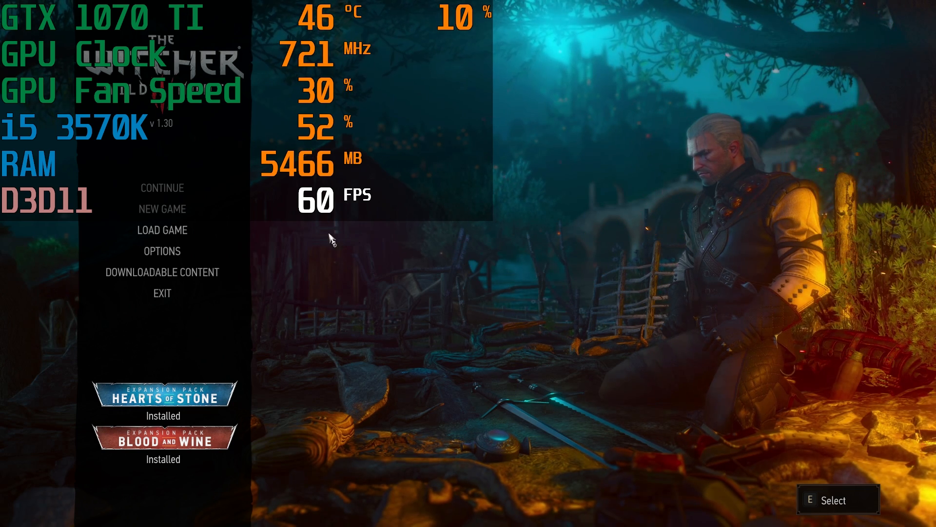
{"action": "mouse_move", "coordinate": [371, 396]}
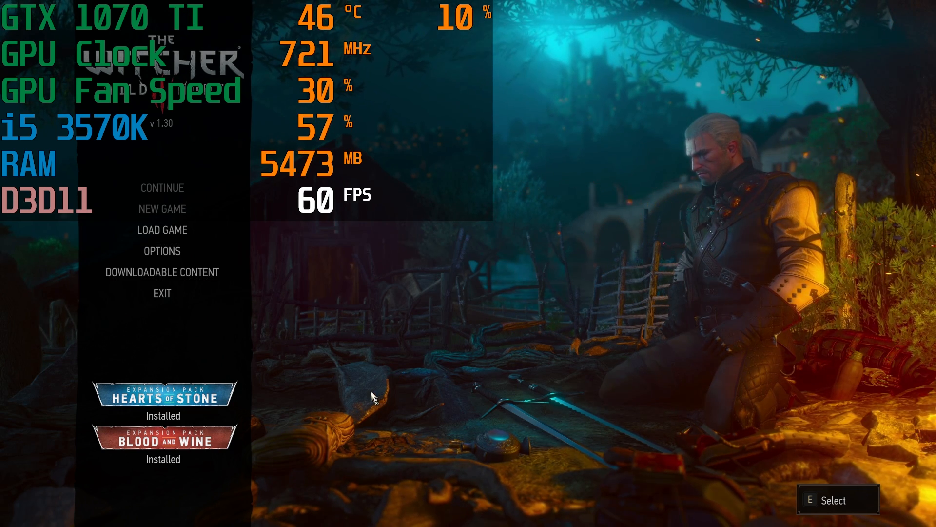